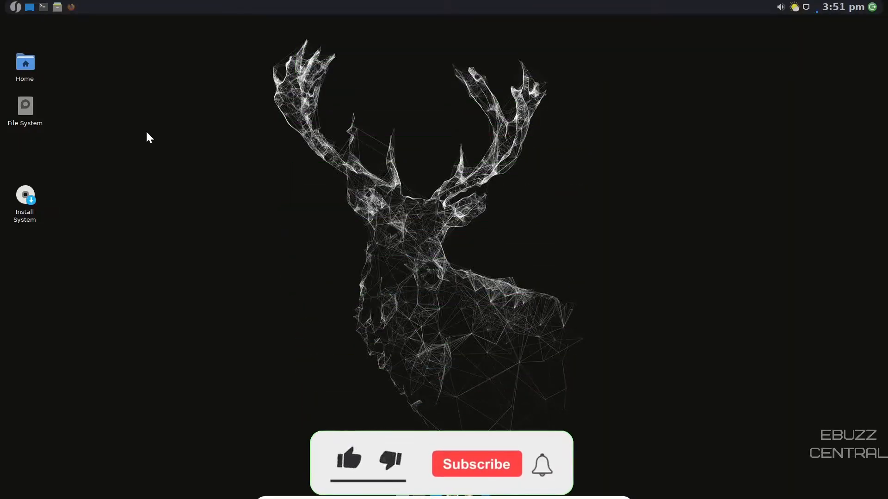
Step: Follow the download link to the Salient OS SourceForge page and scroll through its Features list
click(348, 464)
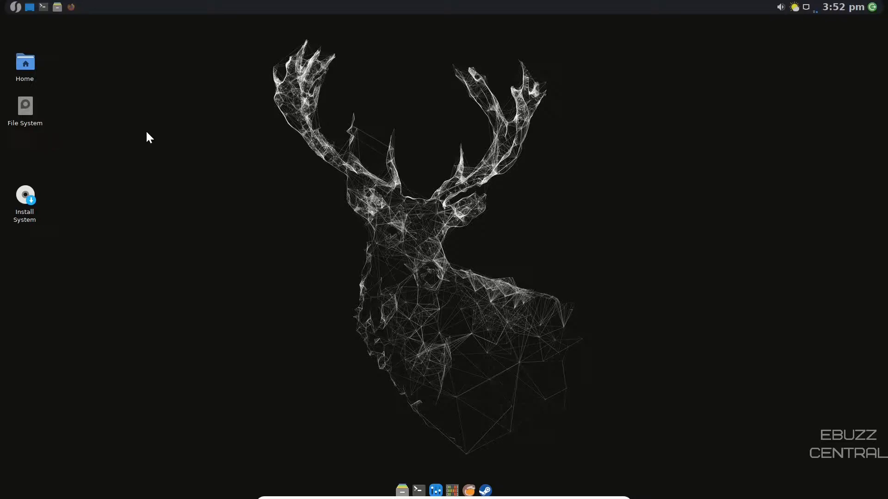
mouse_move(71, 14)
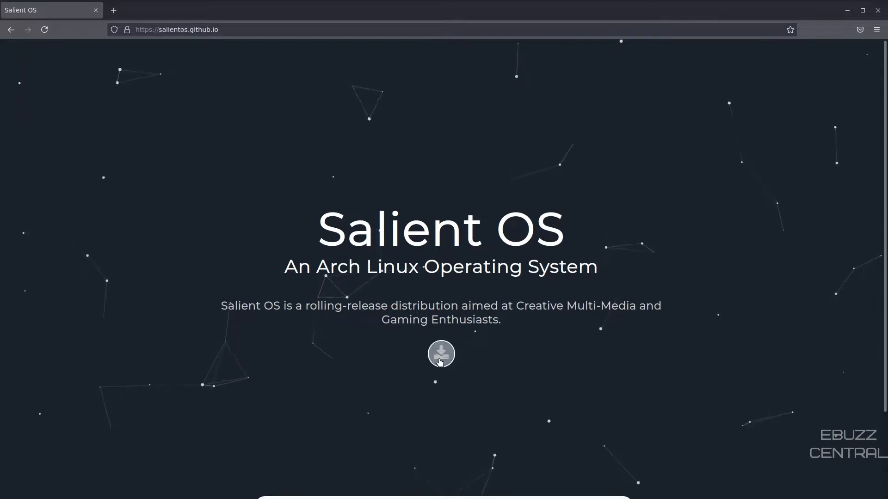
click(440, 354)
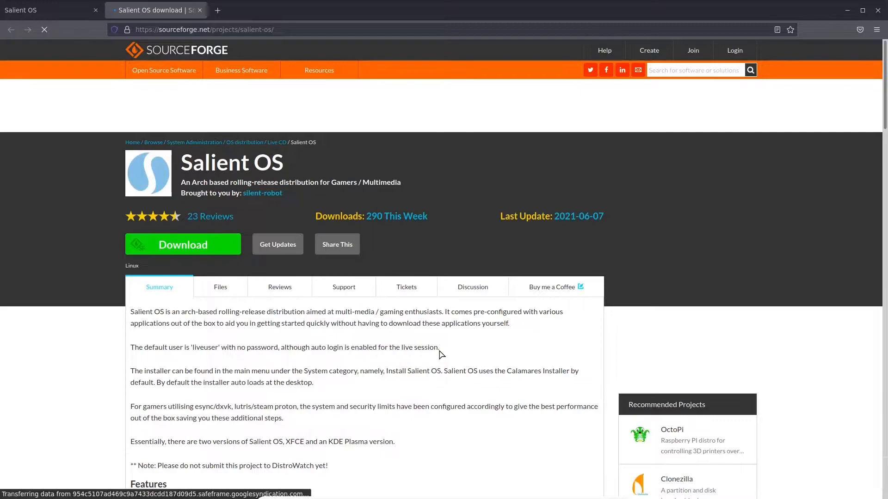
scroll(down, 3)
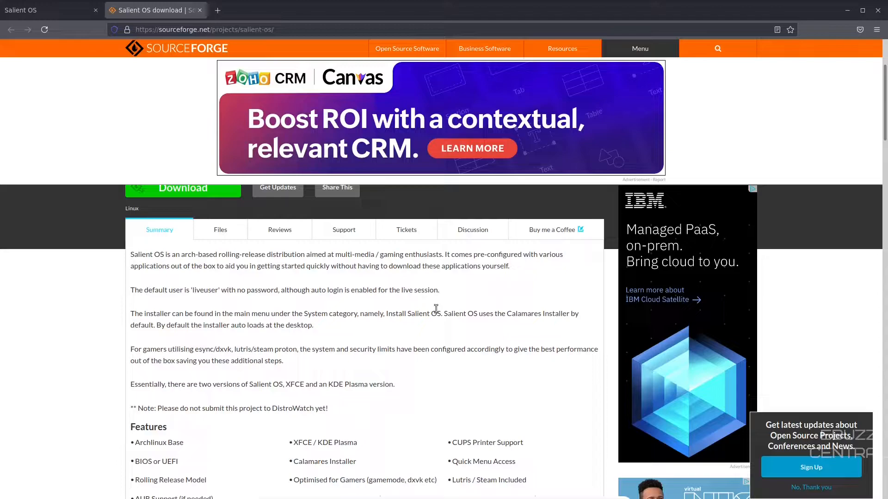
scroll(down, 3)
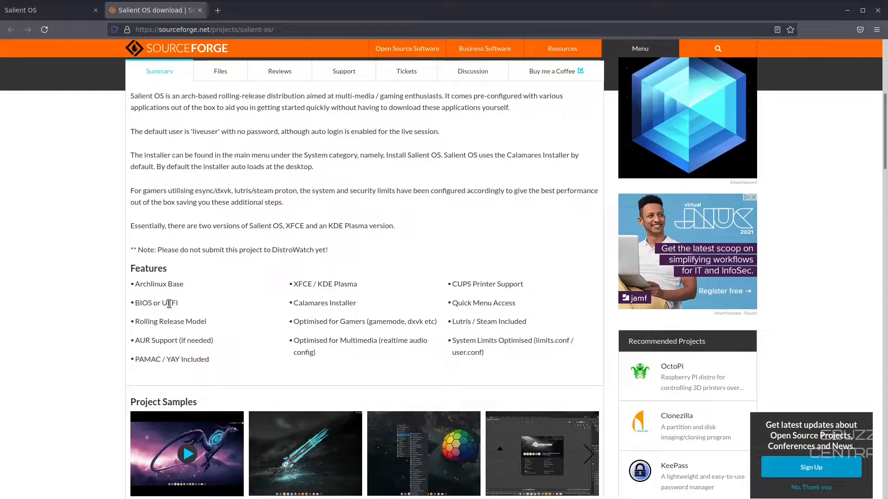
mouse_move(152, 348)
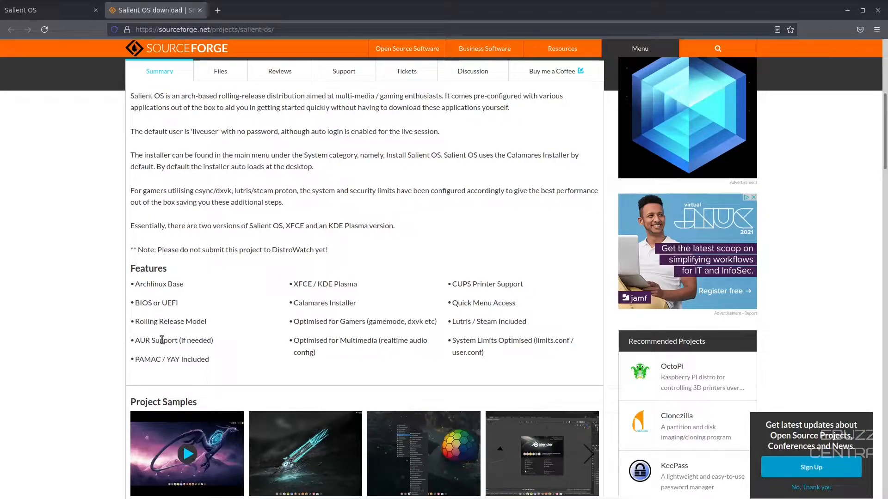
mouse_move(170, 359)
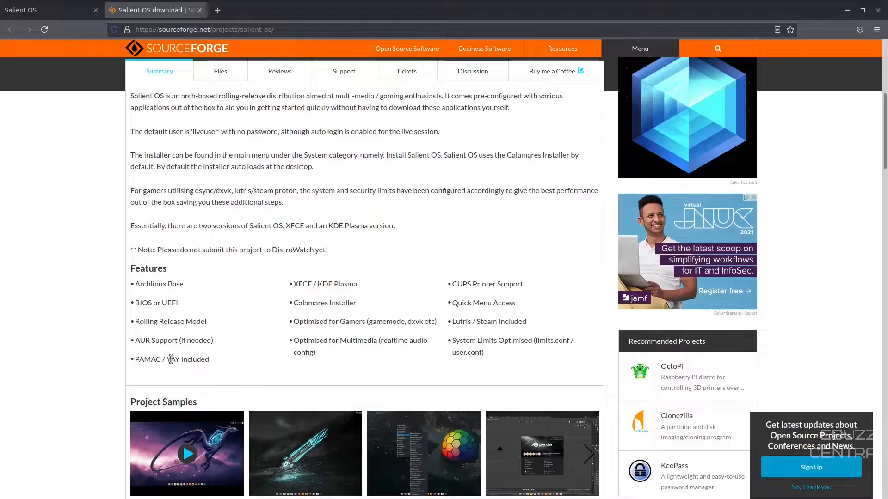
mouse_move(298, 288)
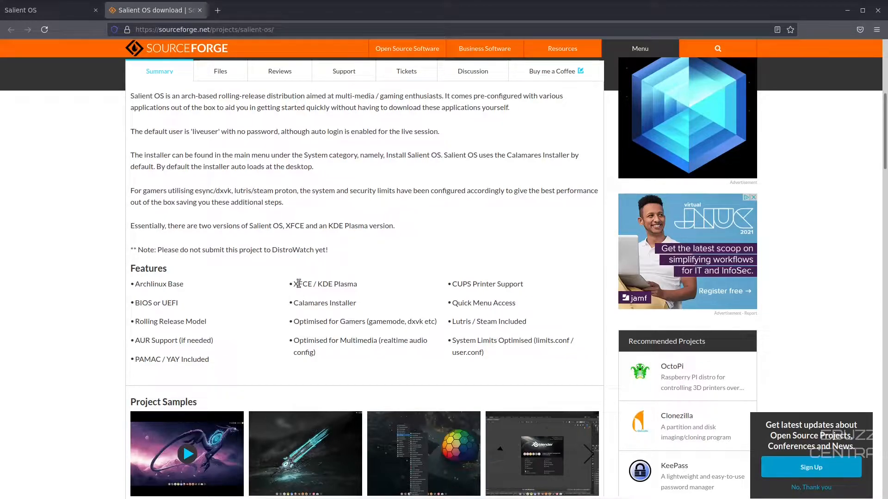
mouse_move(314, 290)
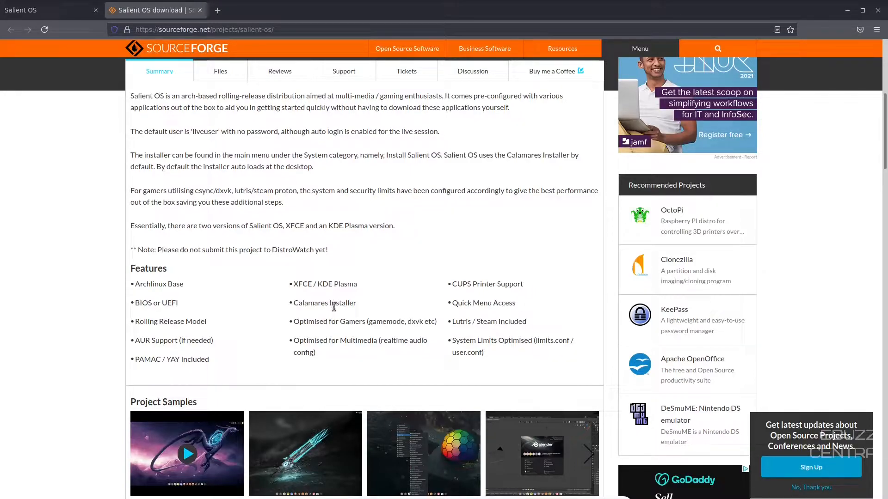
mouse_move(403, 302)
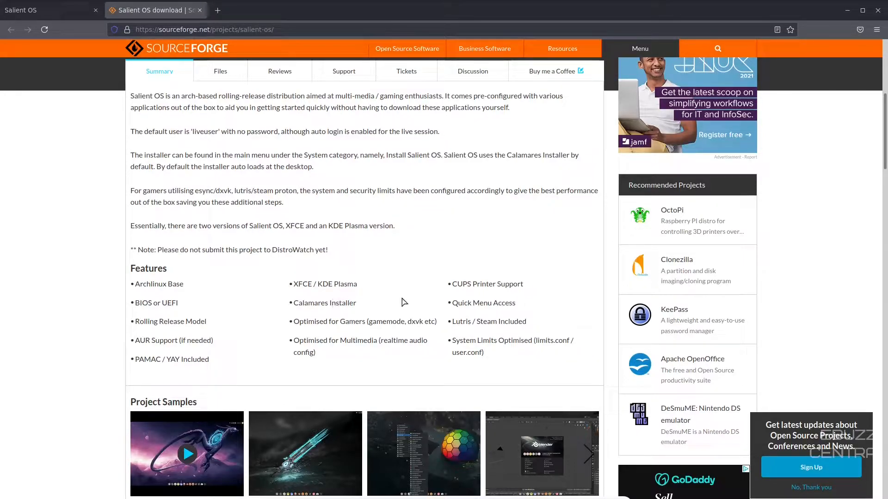
mouse_move(450, 317)
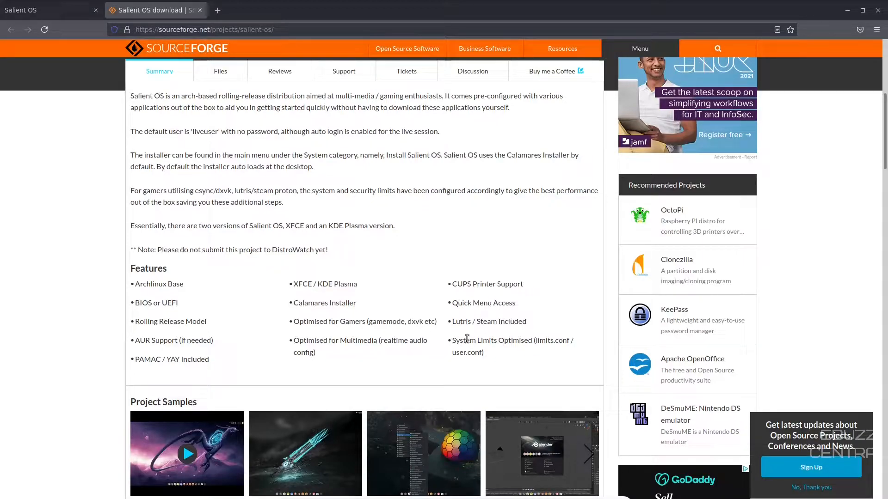
scroll(down, 3)
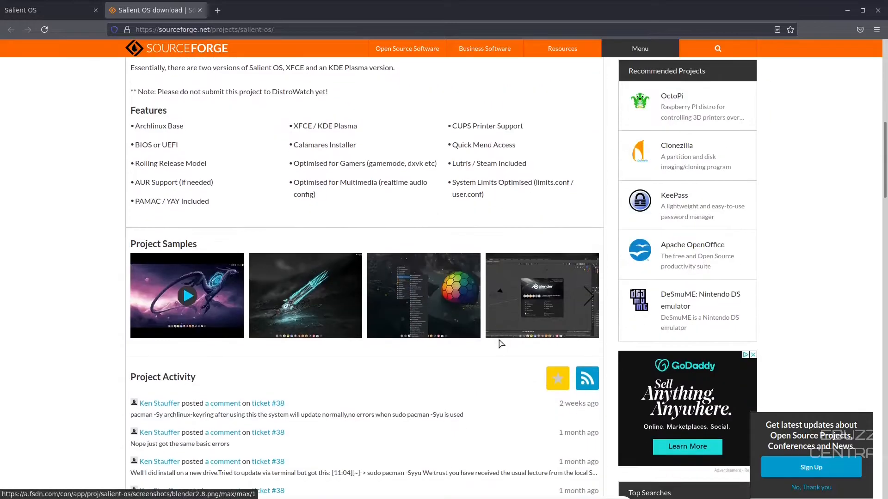
scroll(up, 3)
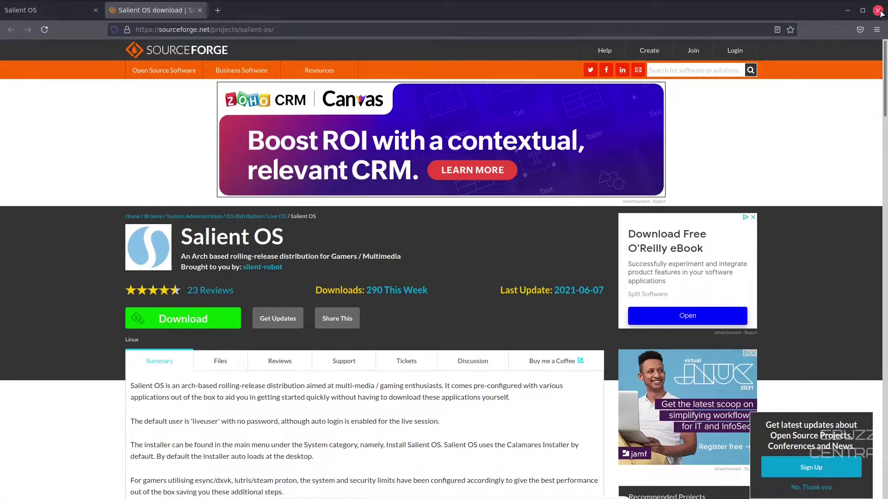
Step: Close the Firefox window, leaving the deer-wallpaper desktop
click(878, 10)
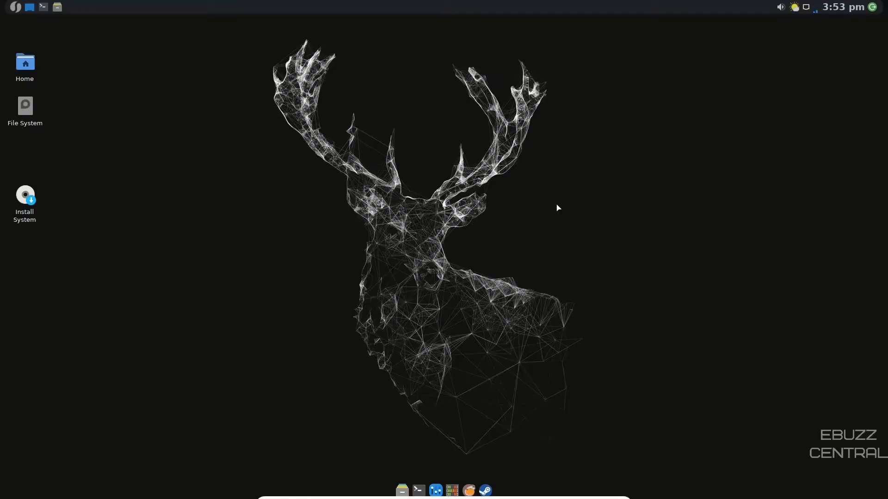
mouse_move(397, 4)
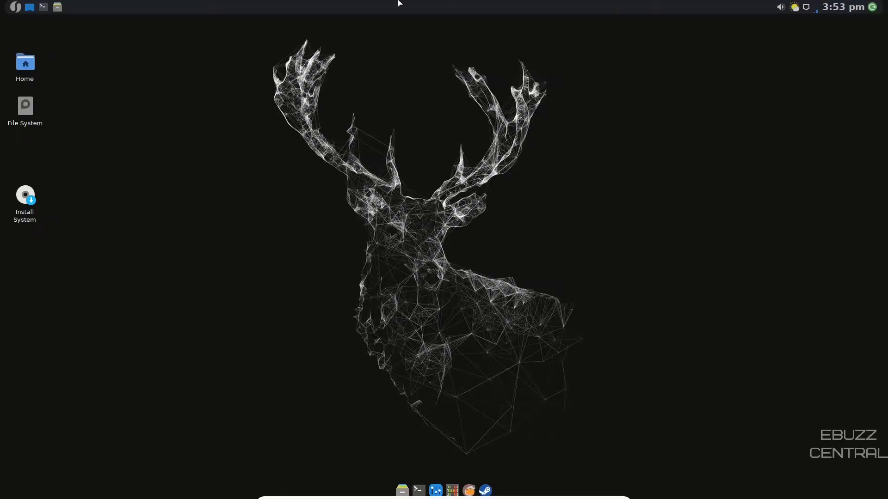
mouse_move(670, 4)
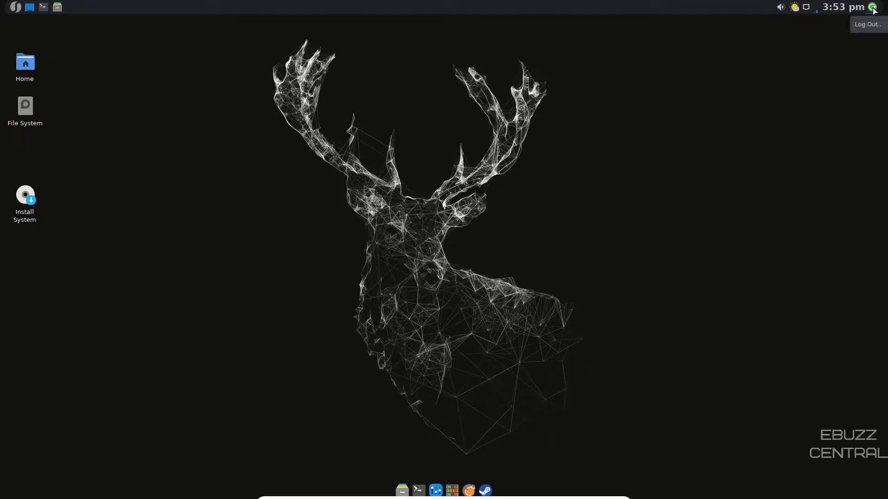
mouse_move(841, 14)
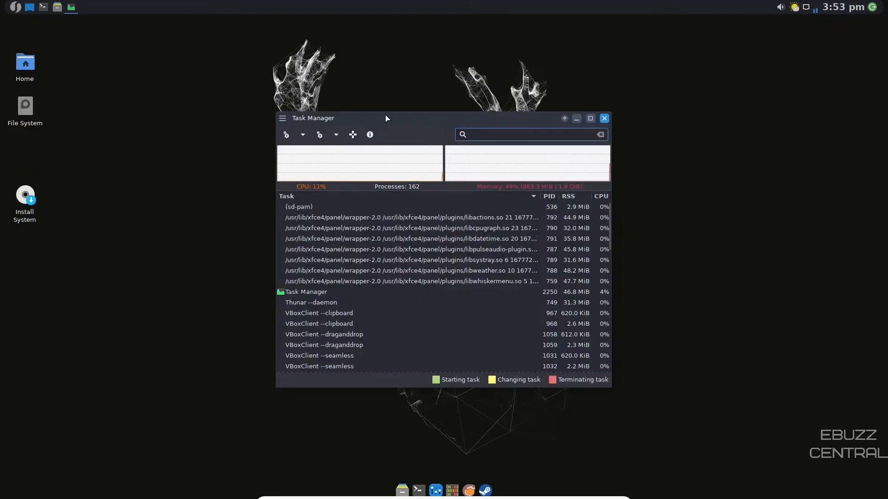
Step: Move Task Manager to the upper right, inspect the running processes, then close it
drag(313, 118, 517, 71)
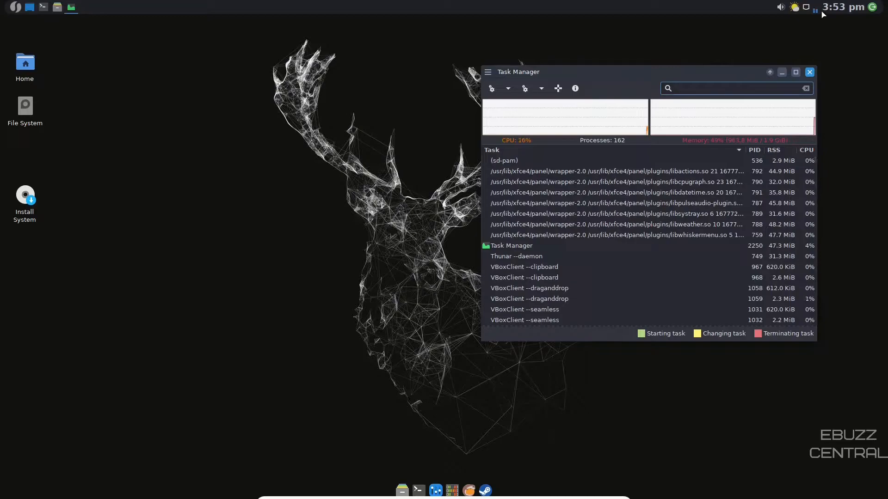
click(734, 89)
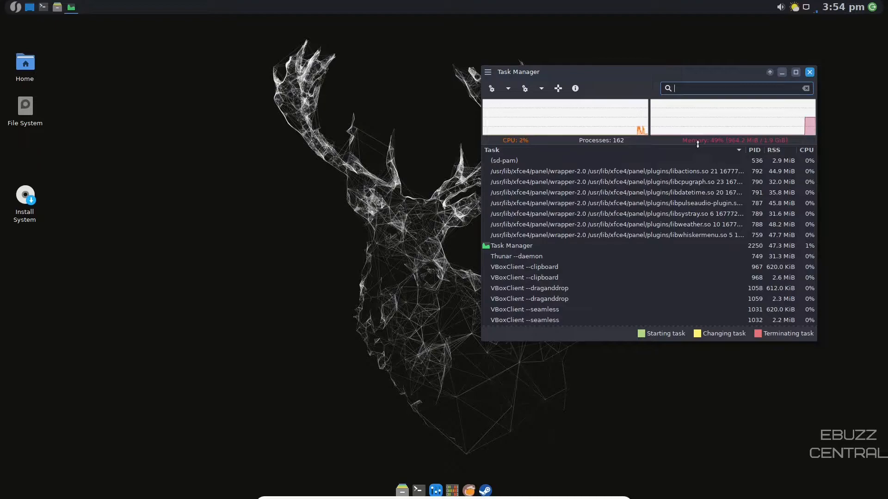
click(809, 72)
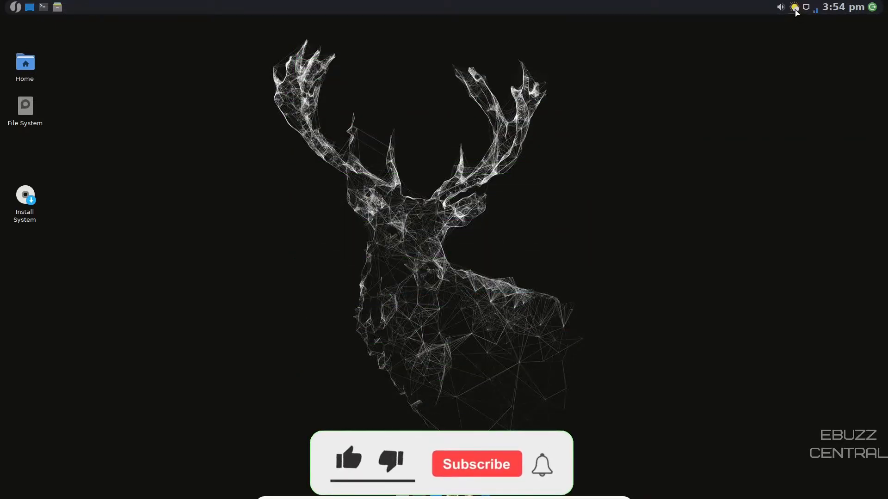
click(347, 465)
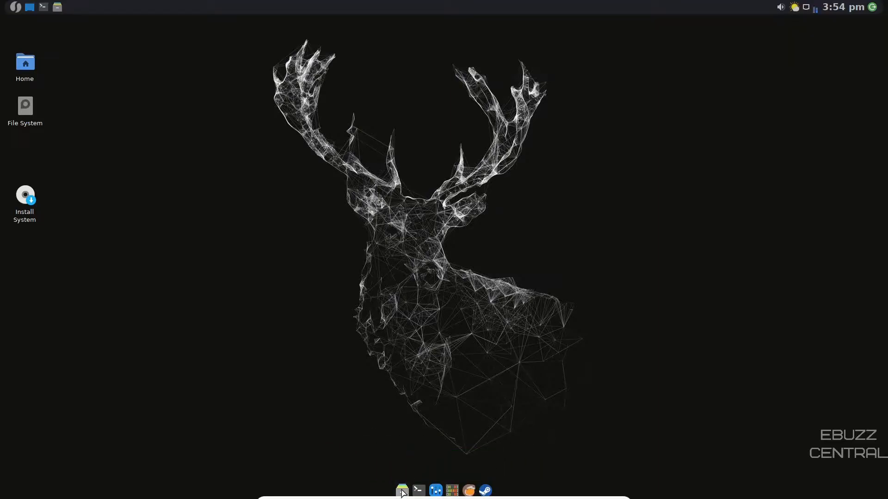
Step: Launch Thunar on the home folder and view its About version dialog
click(402, 489)
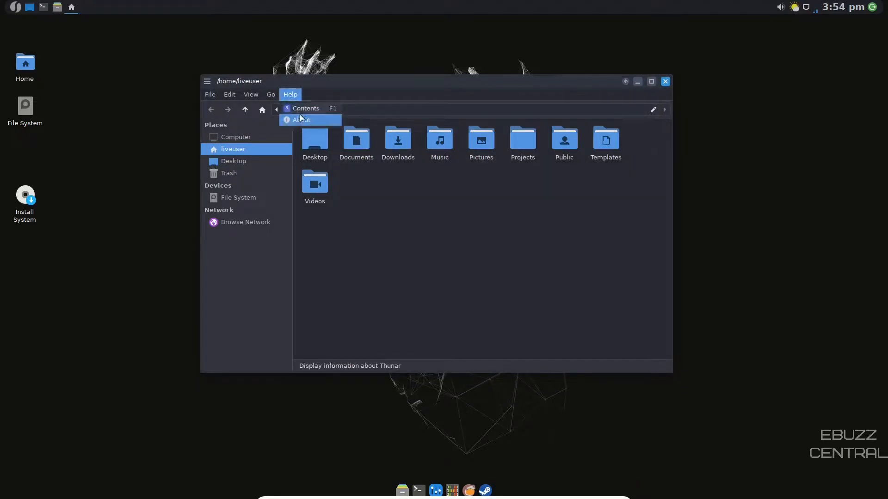
click(299, 120)
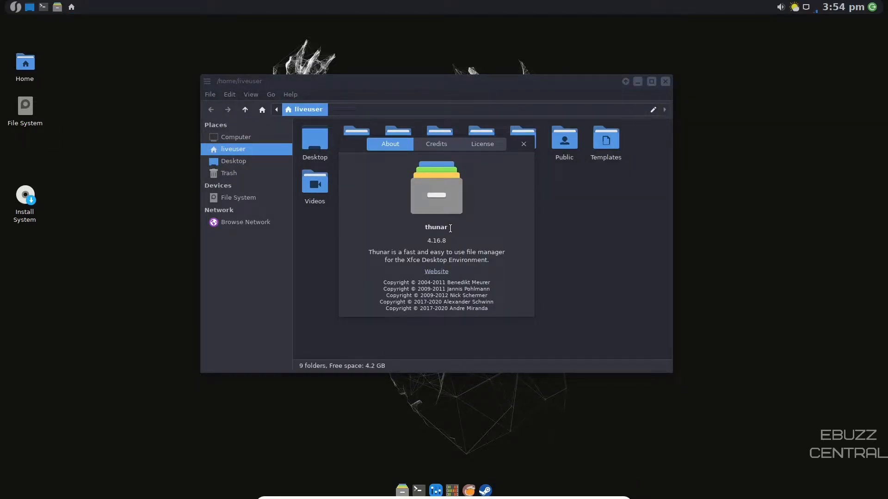
click(523, 143)
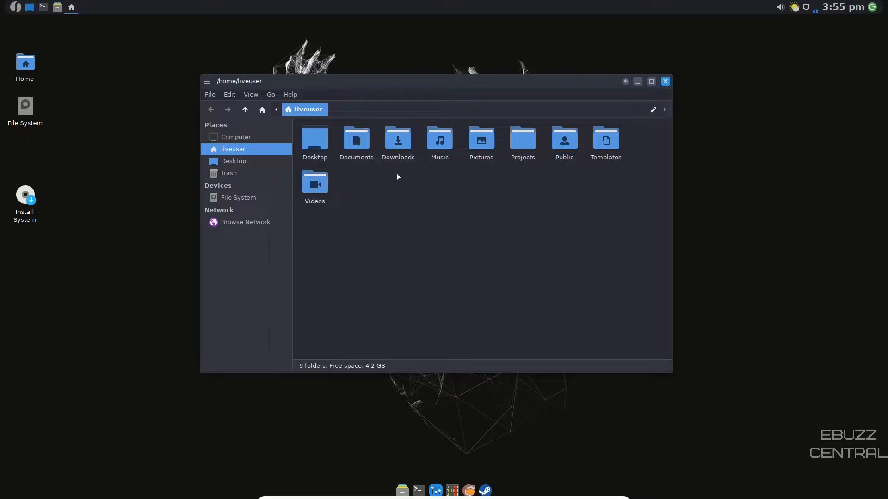
Step: Browse Thunar's Edit, View and Help menus, then close the window
click(229, 94)
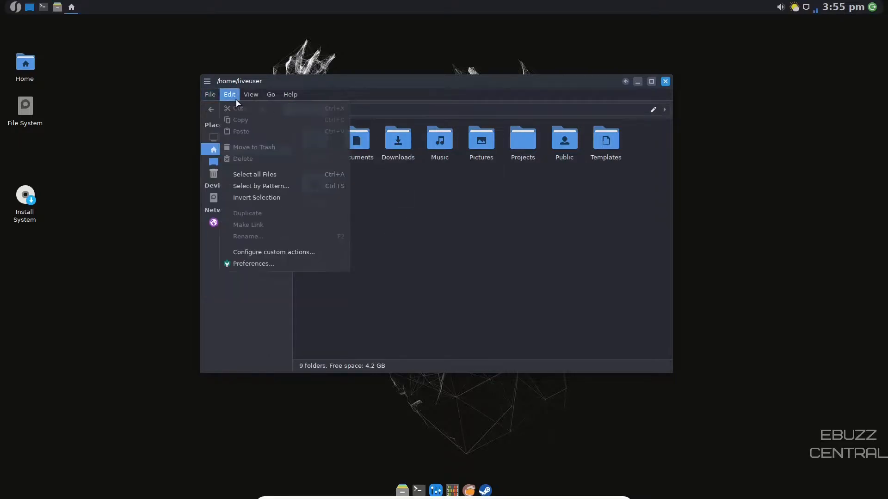
click(251, 94)
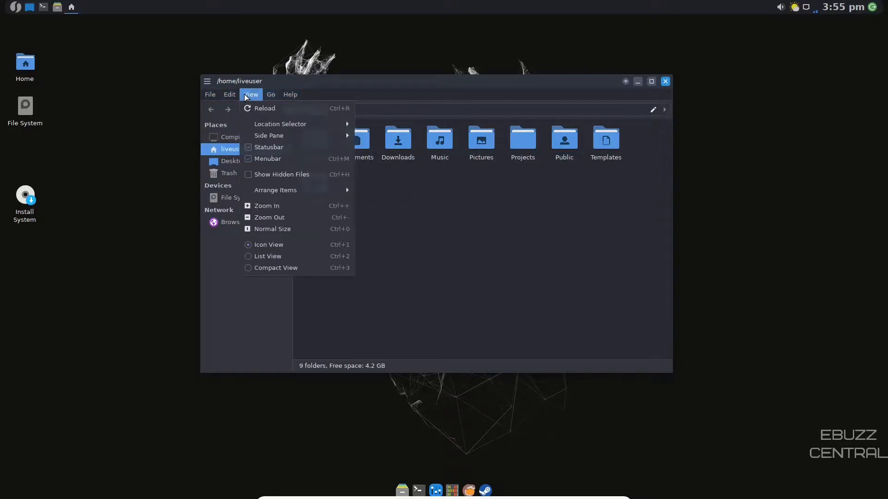
click(291, 94)
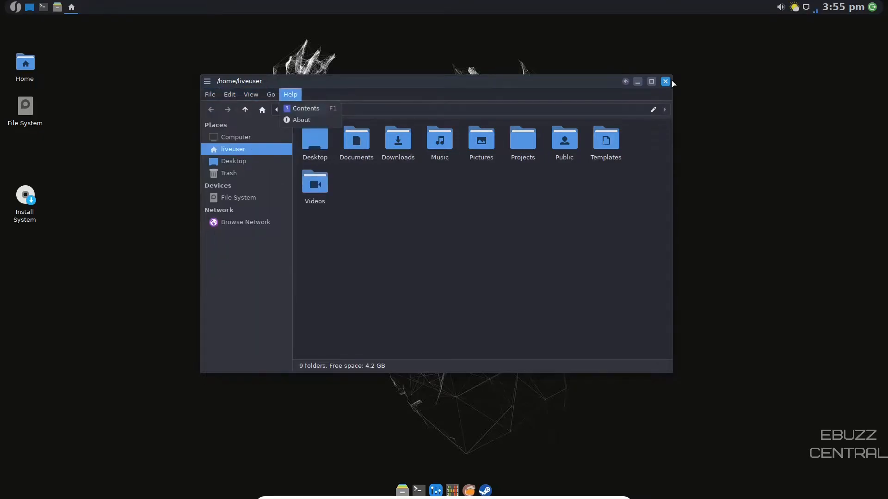
click(666, 81)
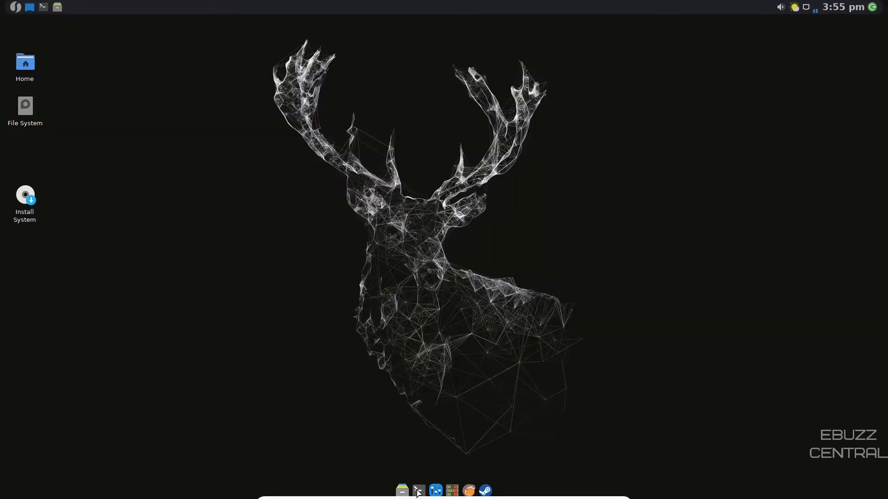
Step: Run htop in a new Terminal to view live CPU, memory and process usage, then close it
click(418, 491)
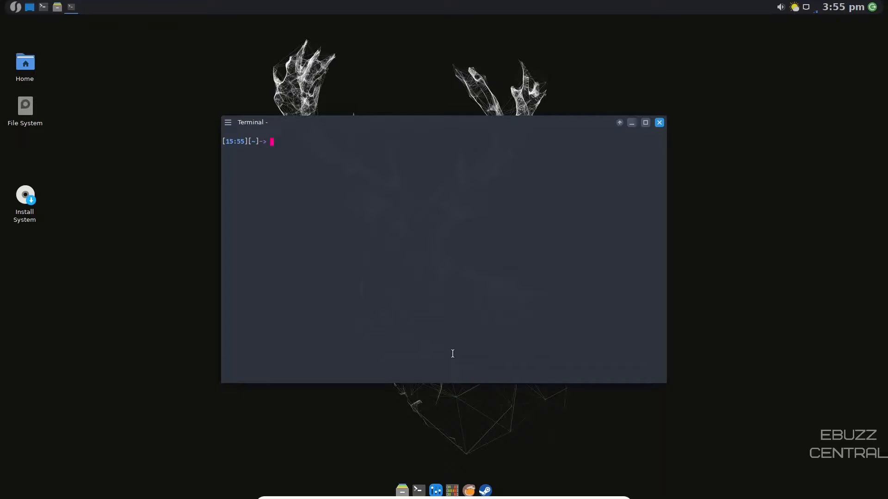
text(htop)
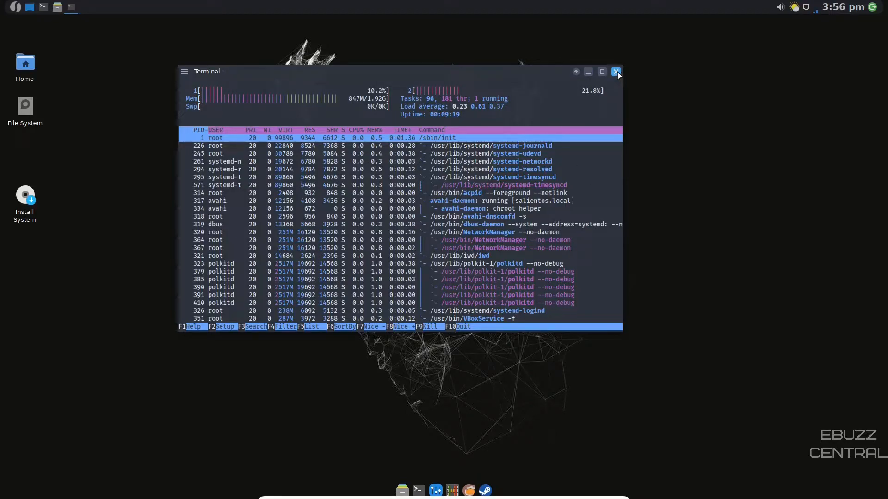
click(616, 72)
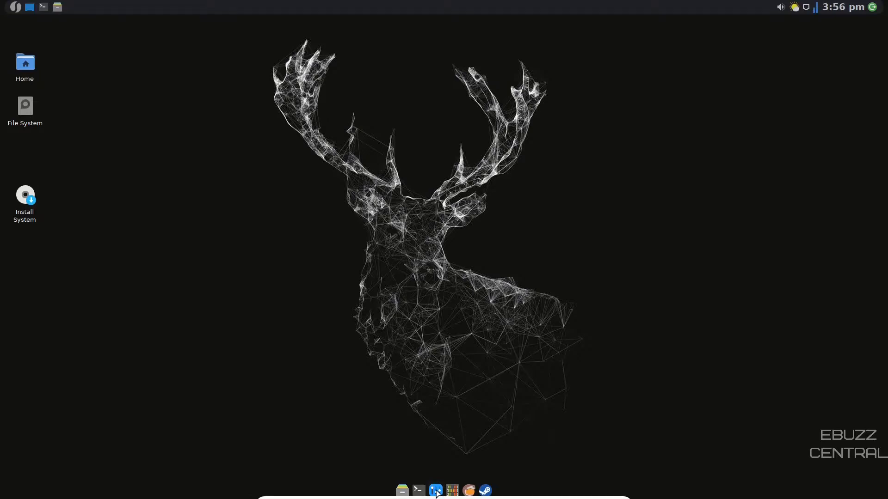
Step: Launch Settings Manager and open Appearance on its Style tab listing widget themes
click(436, 490)
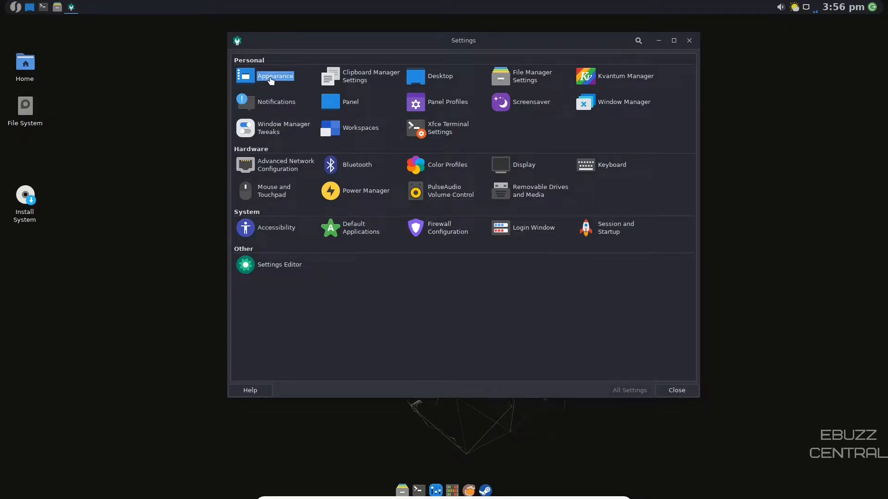
click(275, 75)
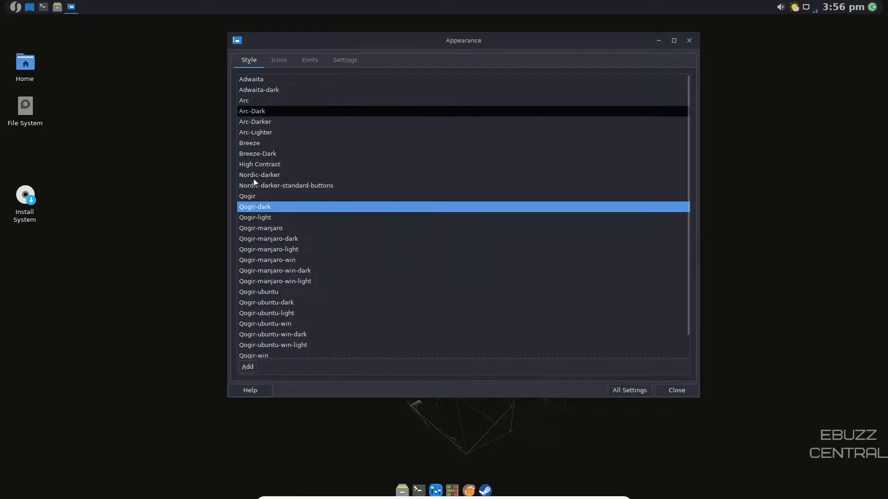
mouse_move(259, 154)
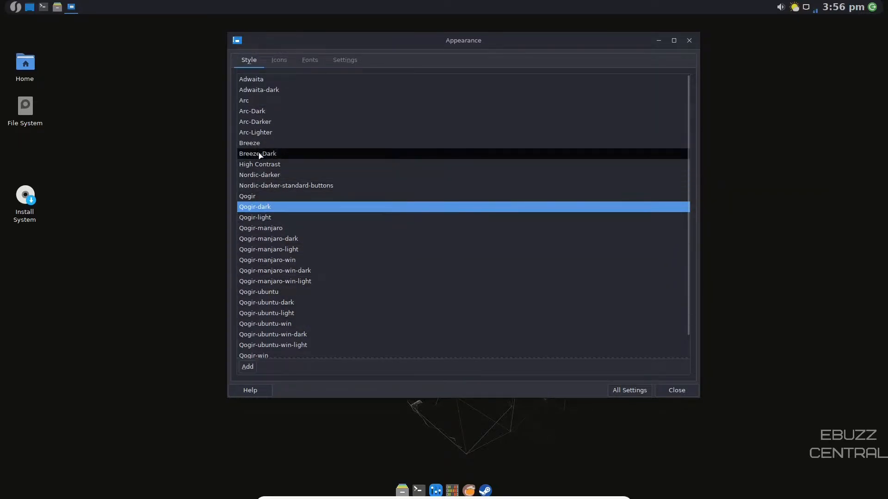
mouse_move(303, 108)
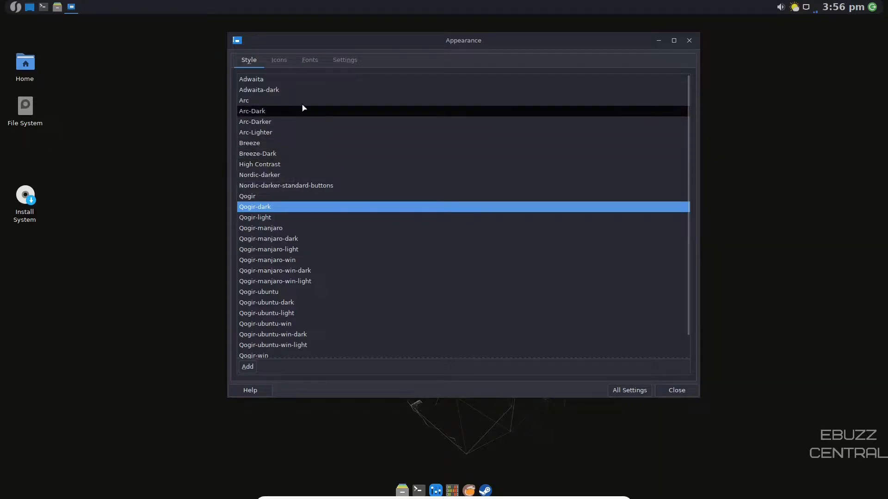
Step: Try the Papirus-Light and Papirus icon themes, then settle on Papirus-Dark
click(278, 59)
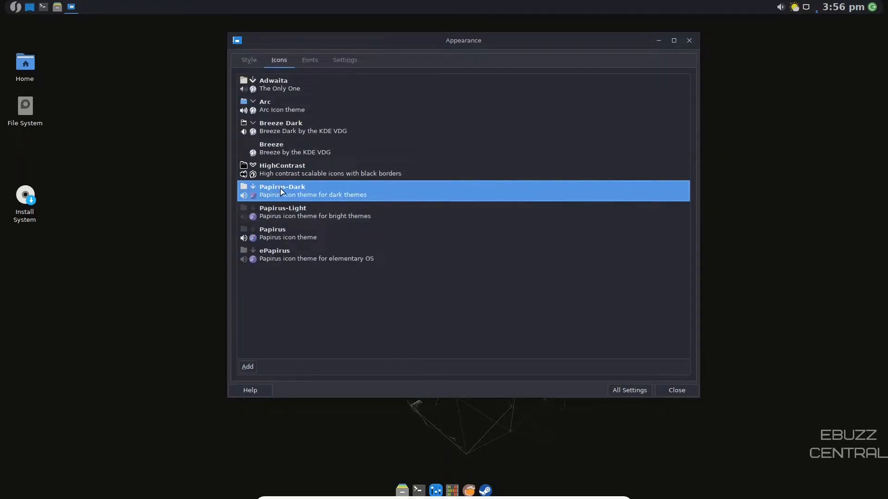
click(302, 212)
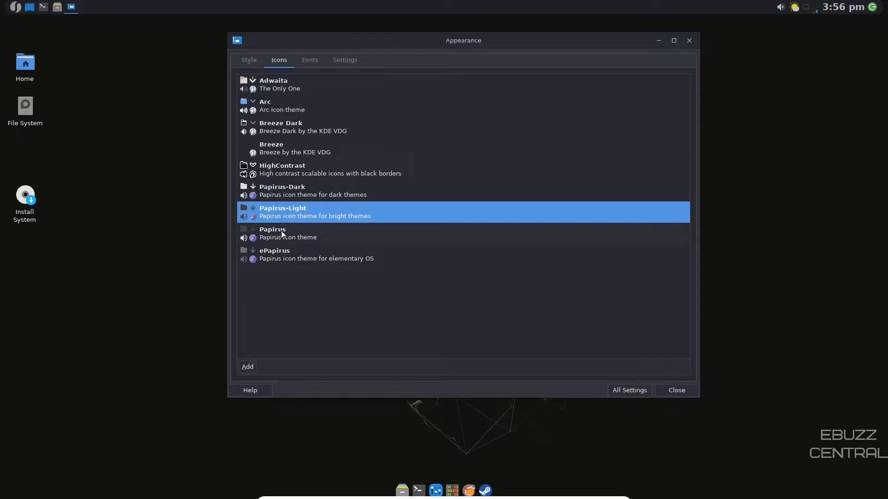
click(281, 233)
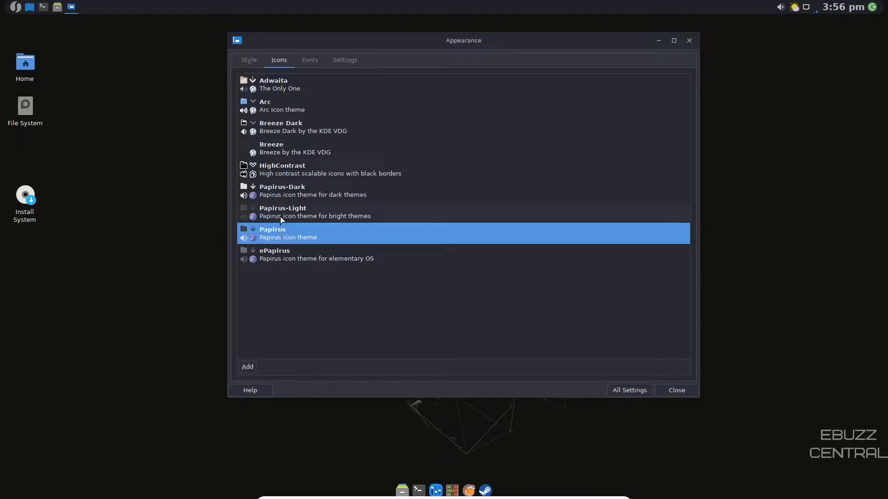
click(282, 212)
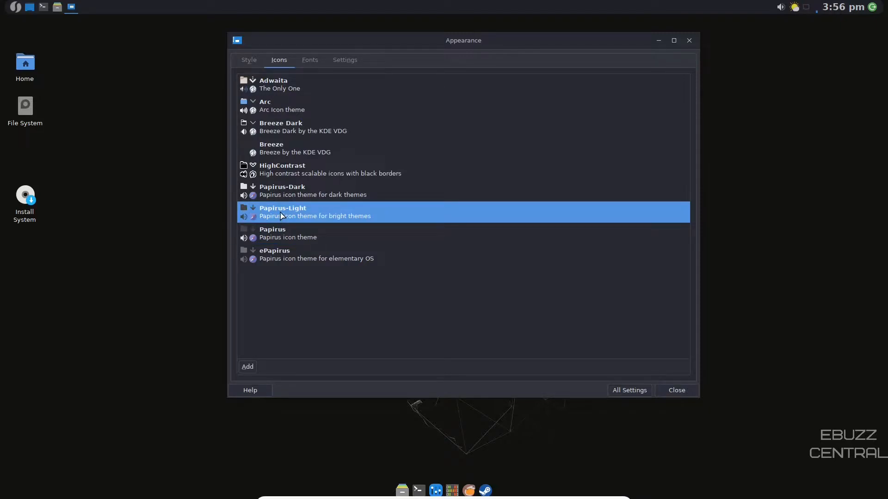
click(282, 191)
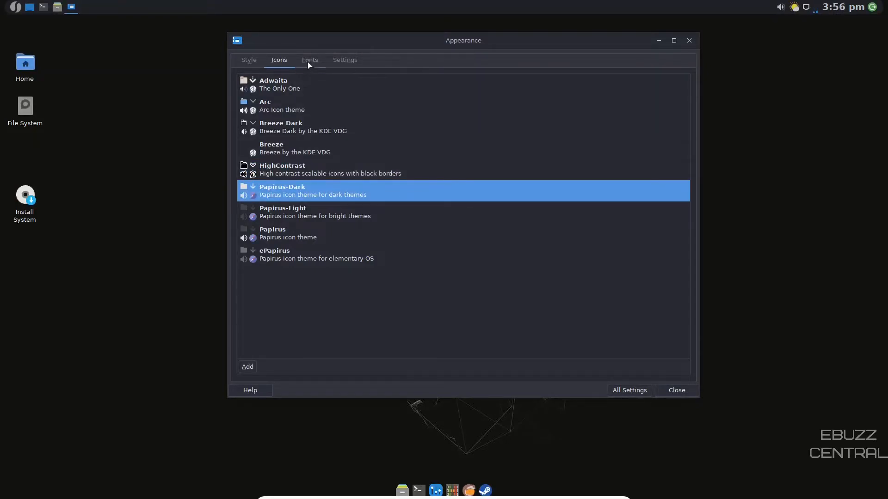
Step: Review the DejaVu Sans default fonts, then show the Settings page with menu, sound and scaling options
click(310, 59)
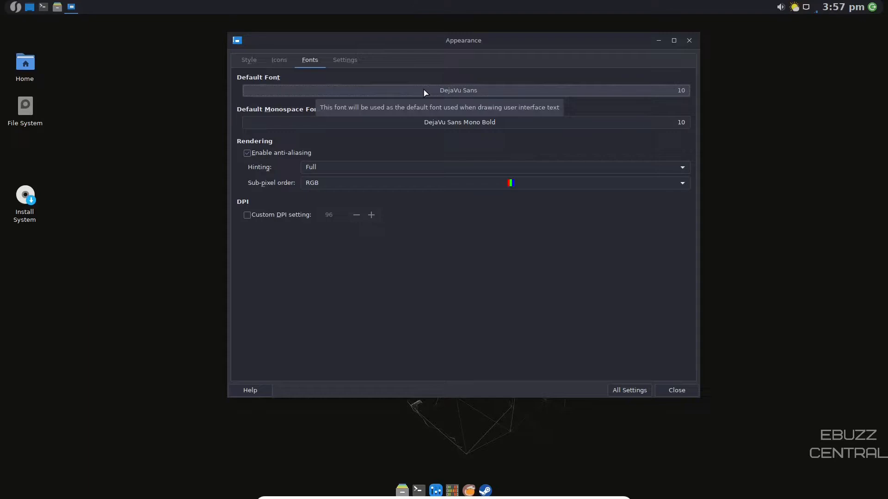
mouse_move(398, 138)
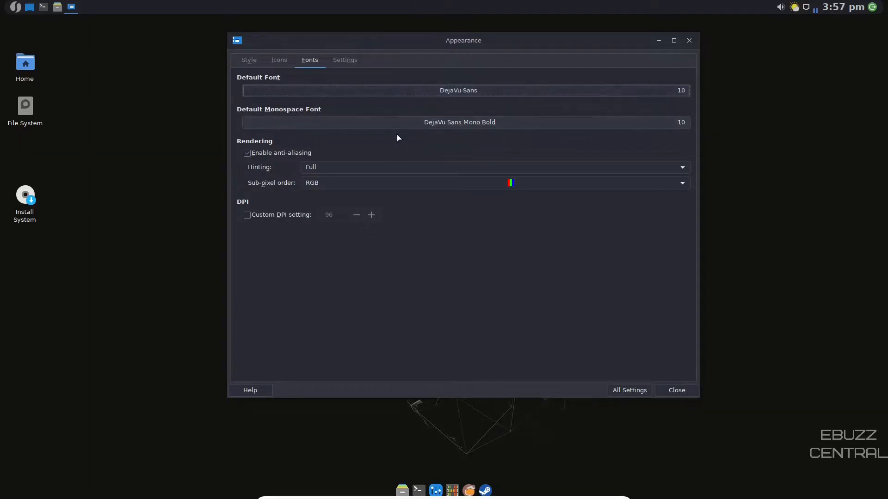
mouse_move(398, 129)
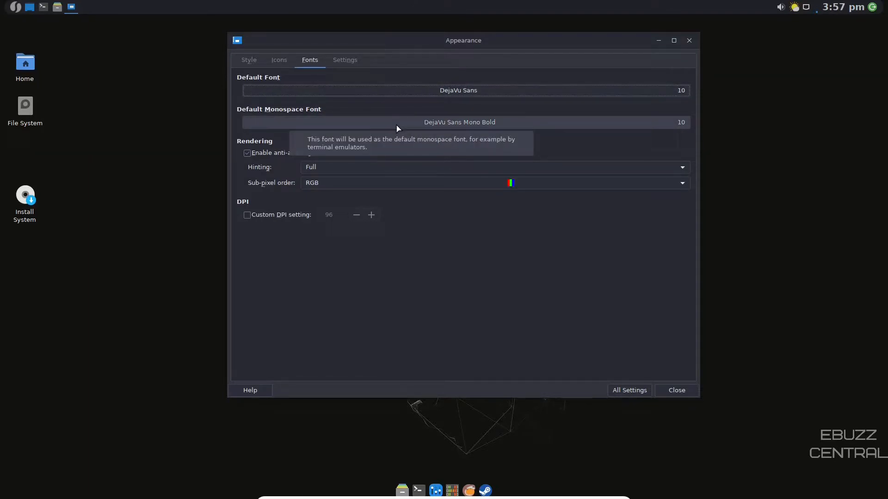
mouse_move(248, 80)
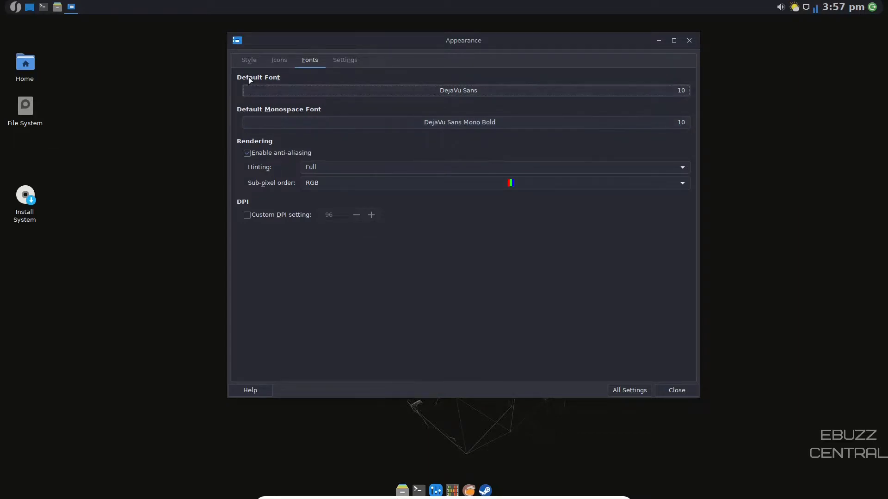
mouse_move(470, 96)
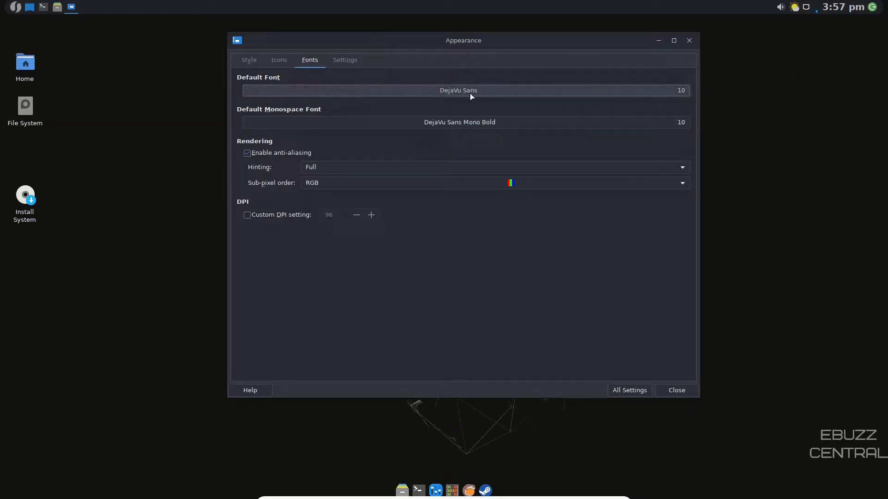
click(458, 91)
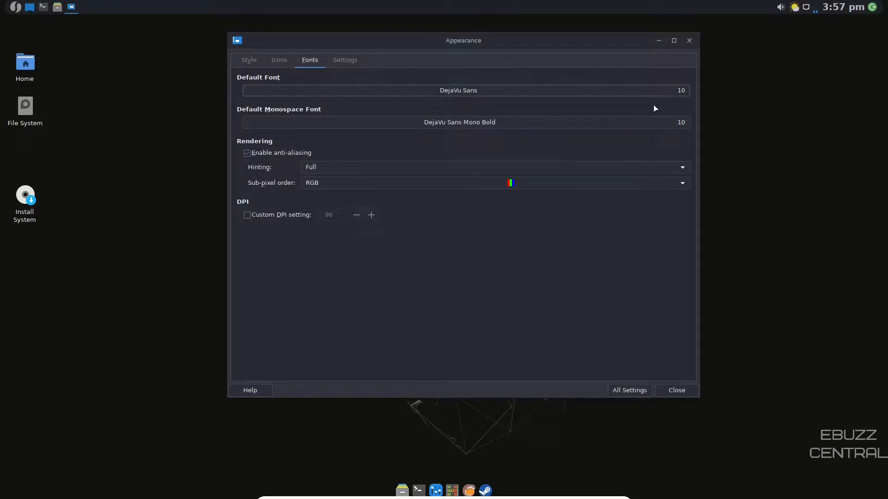
click(345, 59)
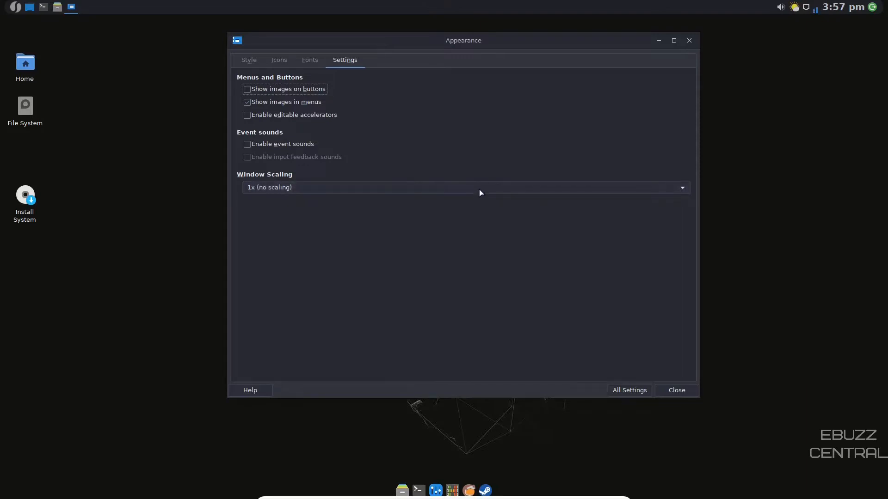
click(480, 193)
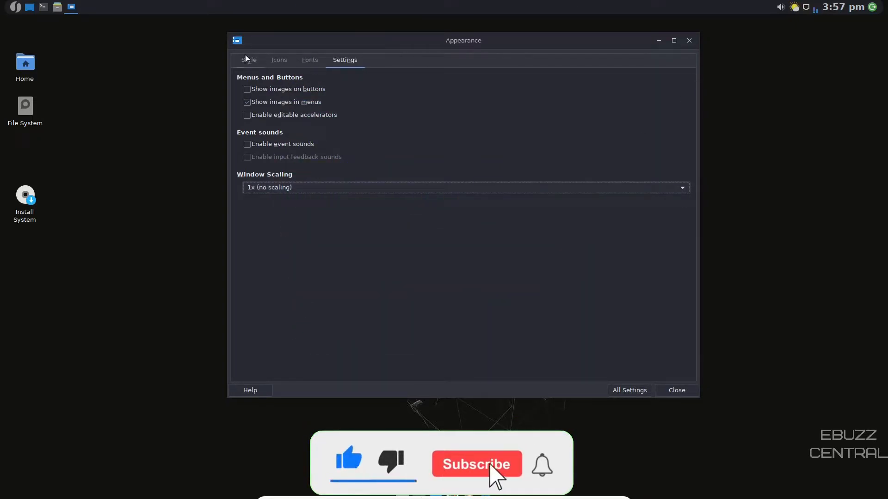
Step: Return from Appearance to the full Settings Manager overview
click(629, 390)
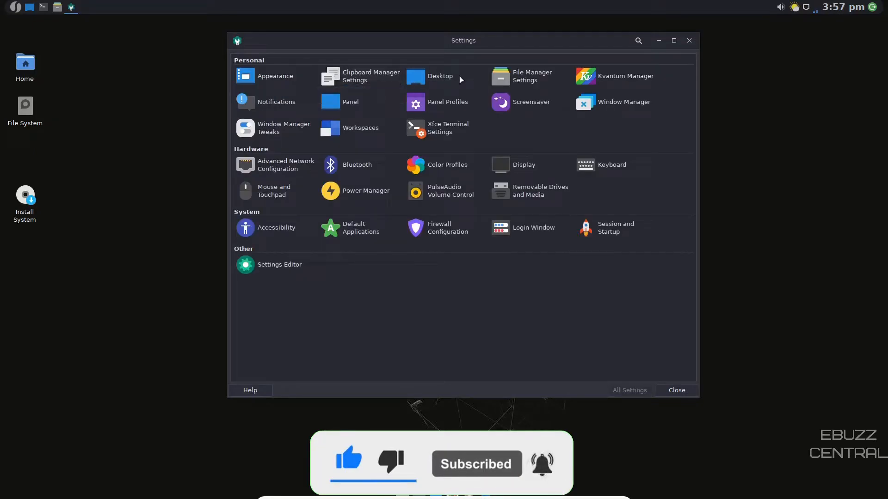
mouse_move(521, 81)
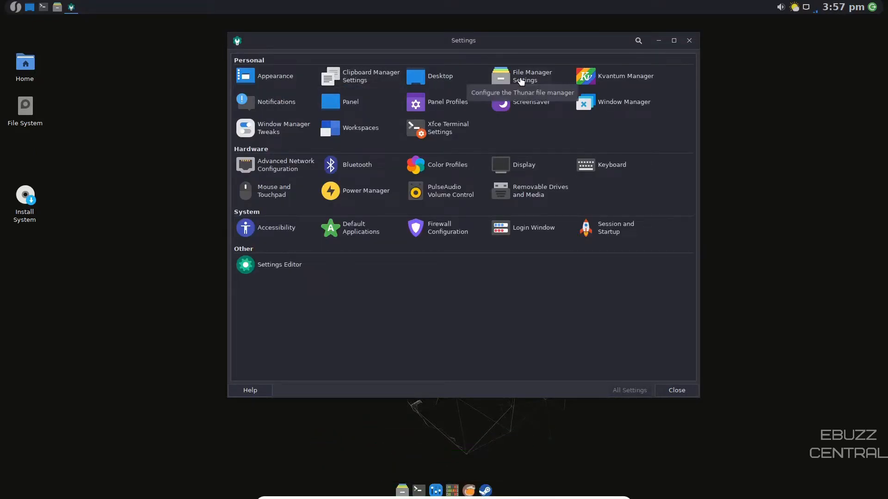
mouse_move(606, 108)
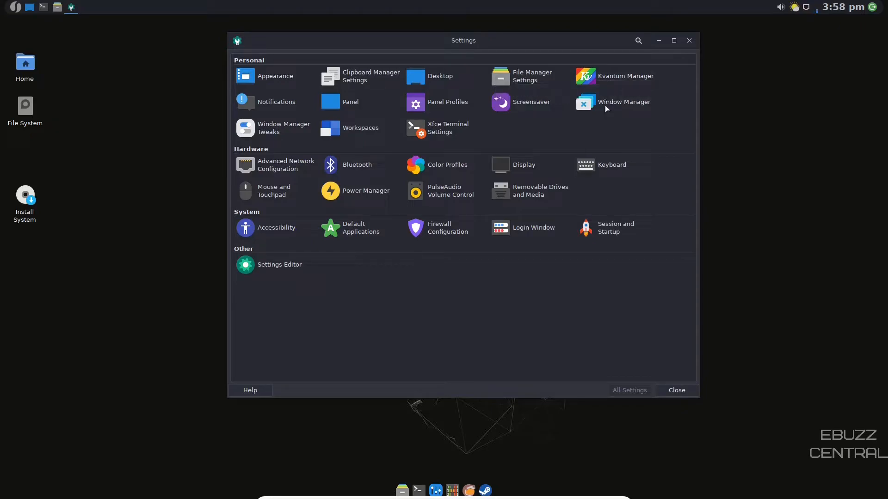
mouse_move(439, 101)
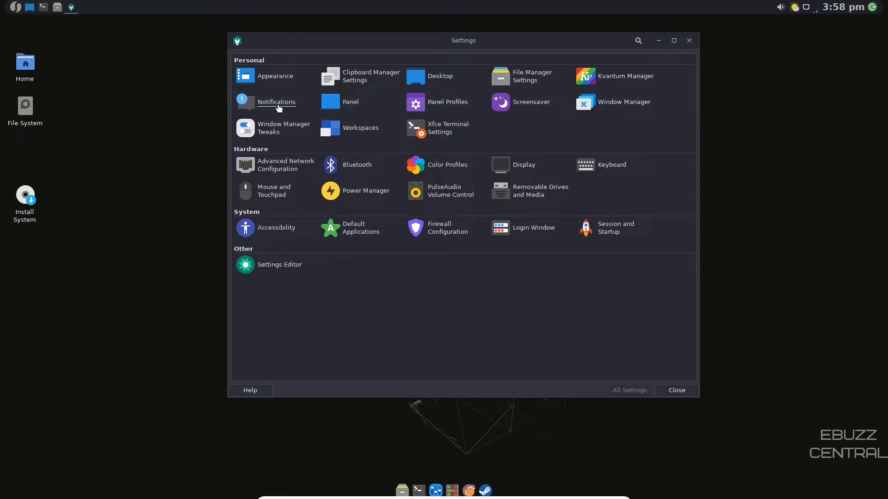
mouse_move(272, 133)
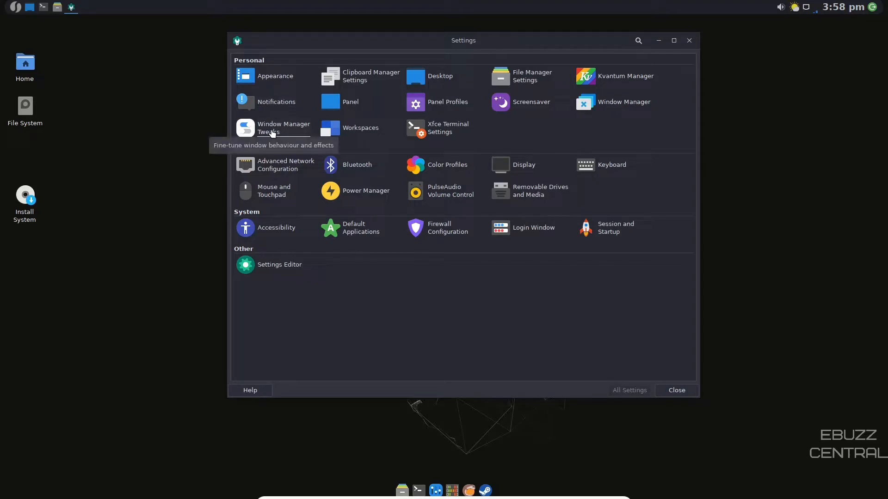
click(271, 128)
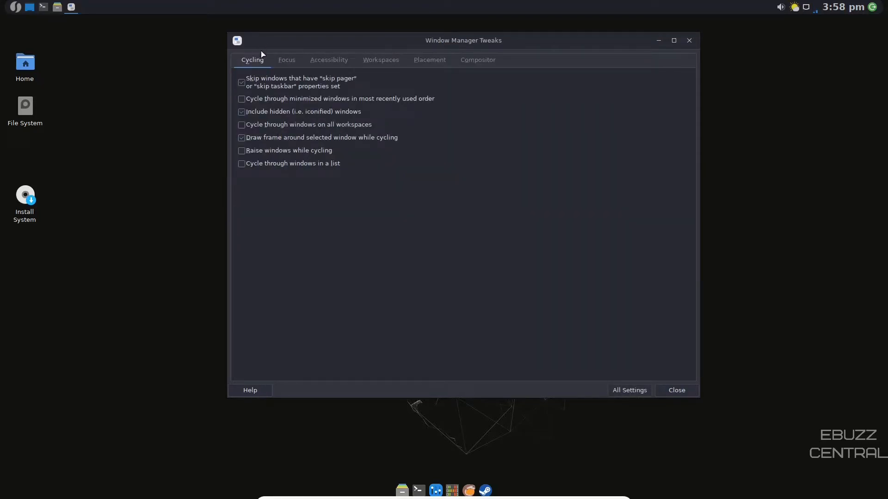
mouse_move(287, 66)
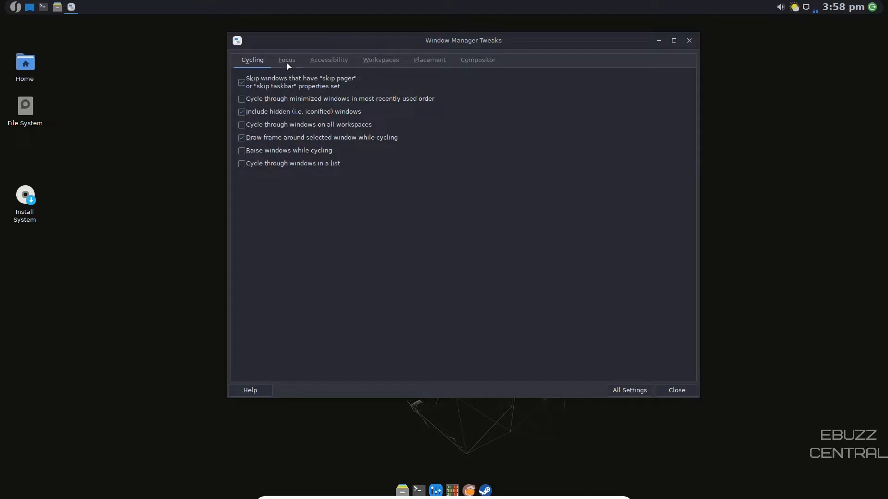
click(329, 59)
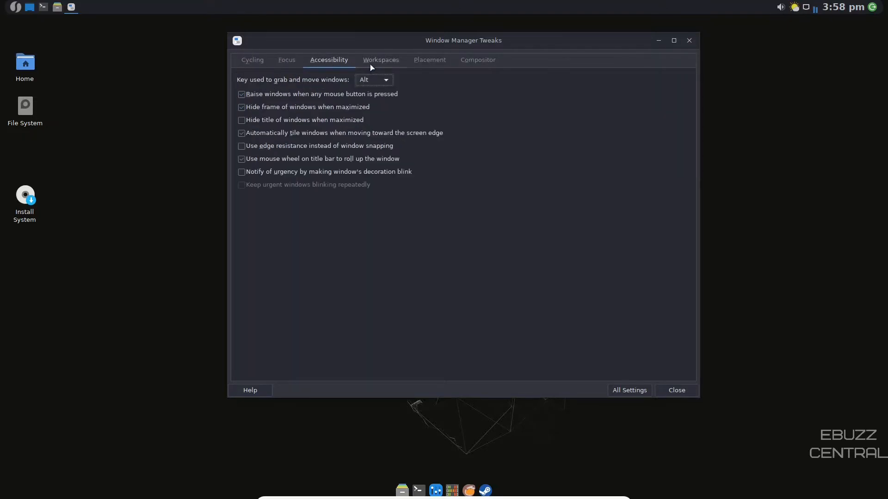
click(429, 59)
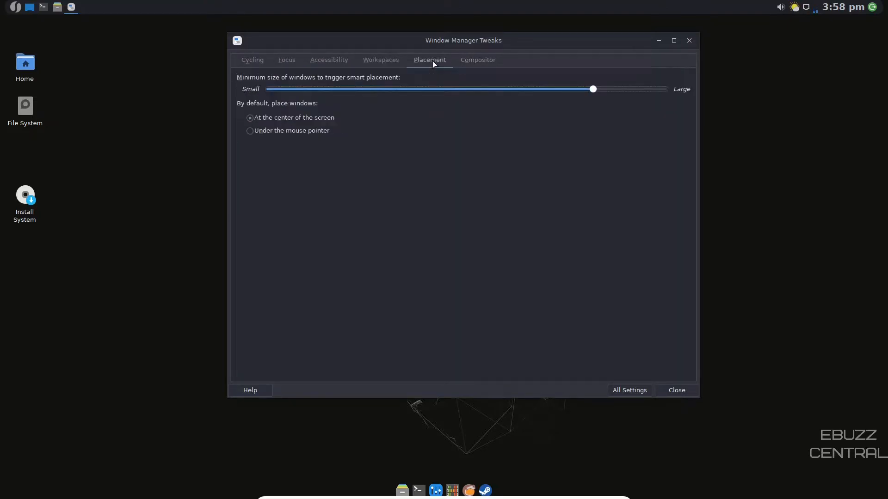
click(629, 390)
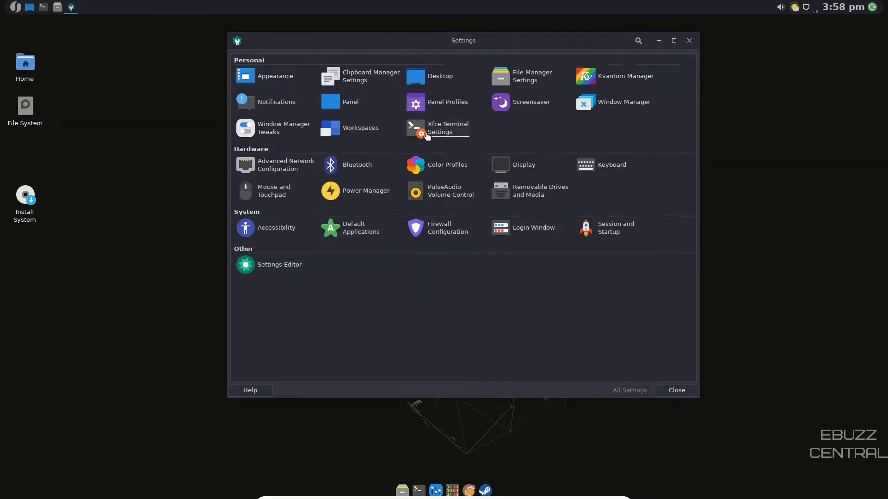
mouse_move(284, 171)
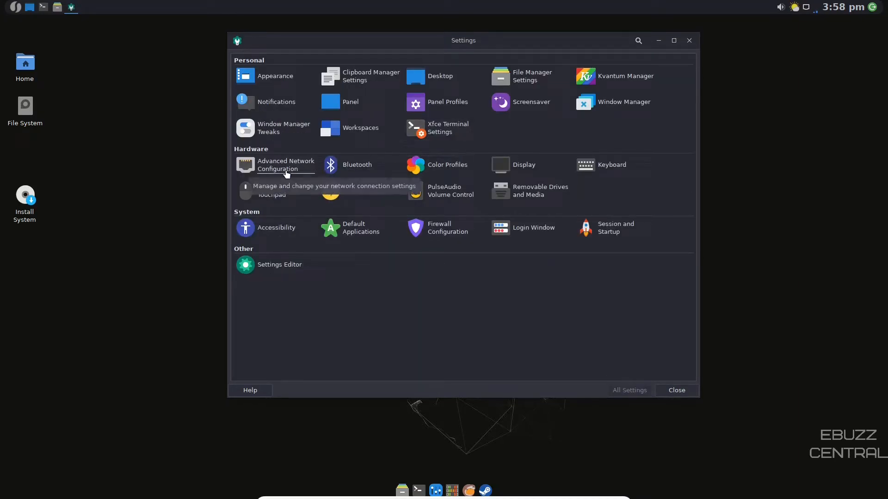
mouse_move(346, 162)
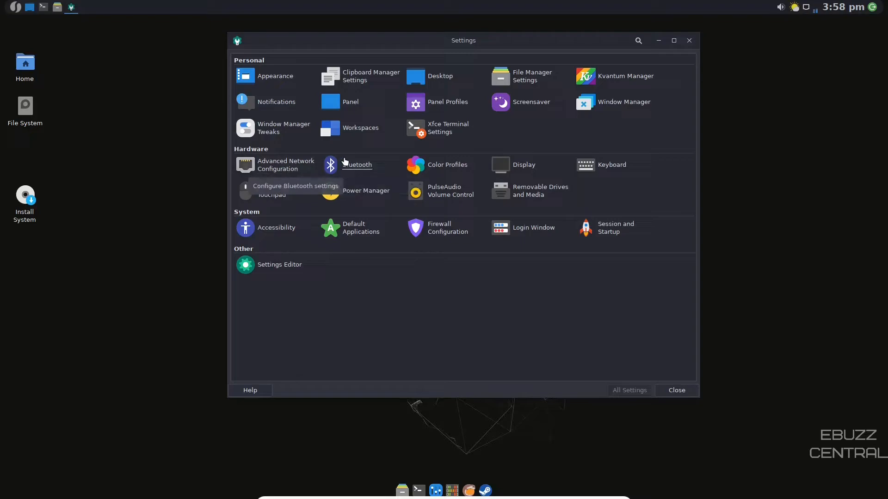
mouse_move(451, 169)
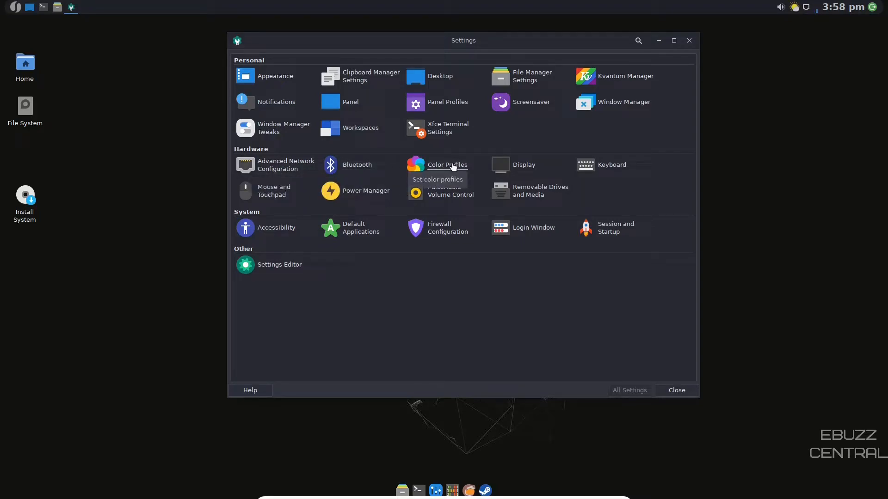
Step: Check Color Profiles for the VBOX monitor, find none assigned, and close it
click(448, 165)
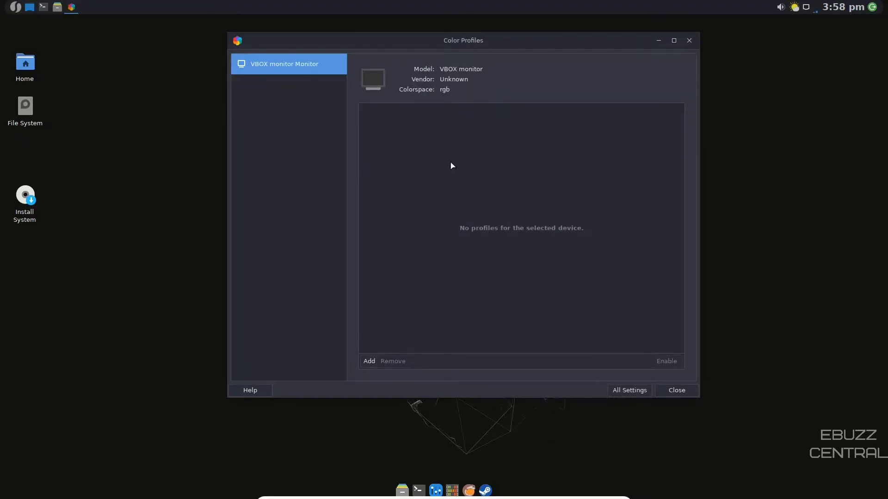
mouse_move(252, 161)
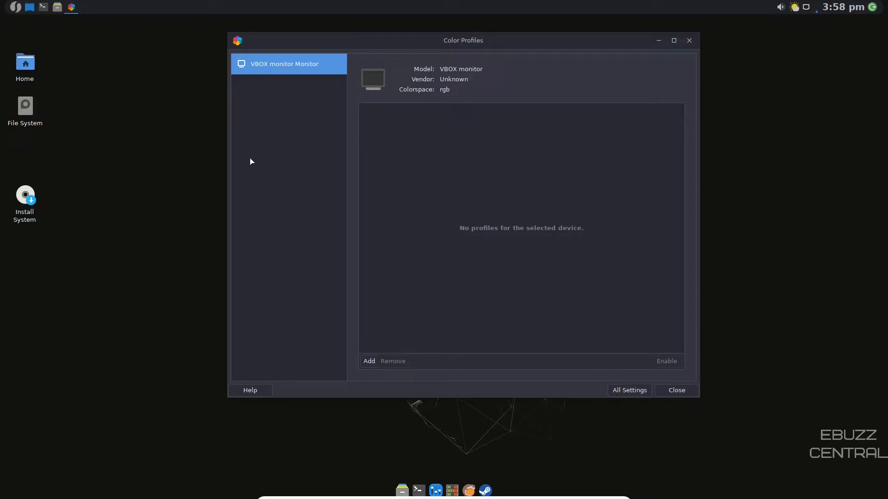
mouse_move(325, 185)
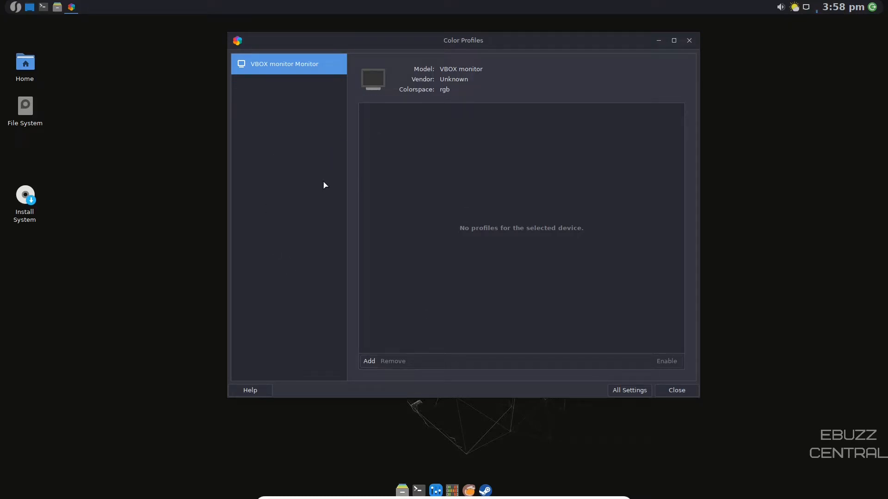
mouse_move(586, 113)
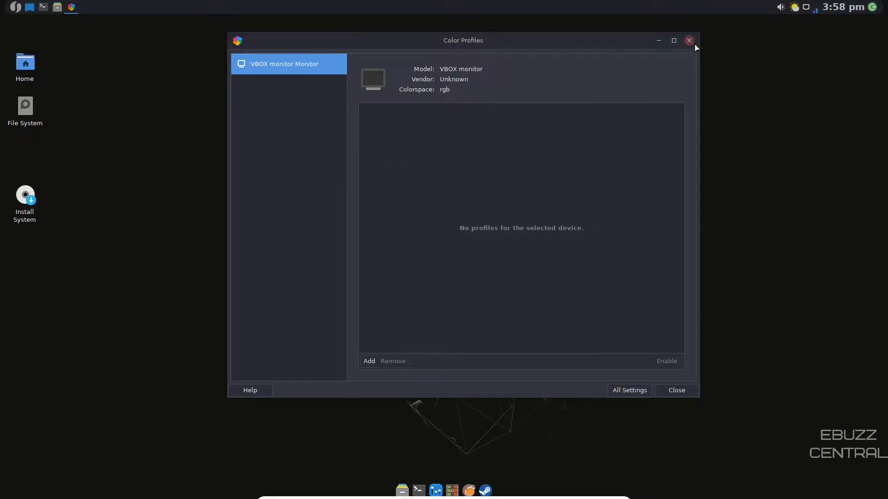
click(629, 390)
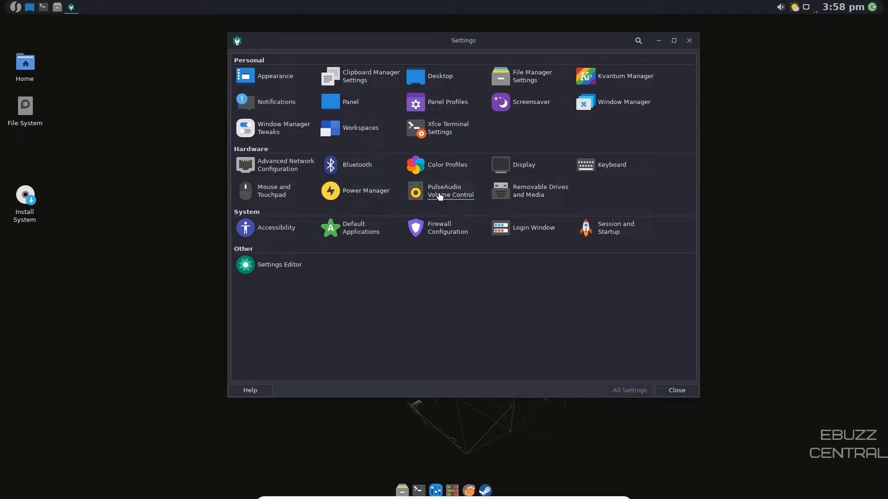
mouse_move(272, 232)
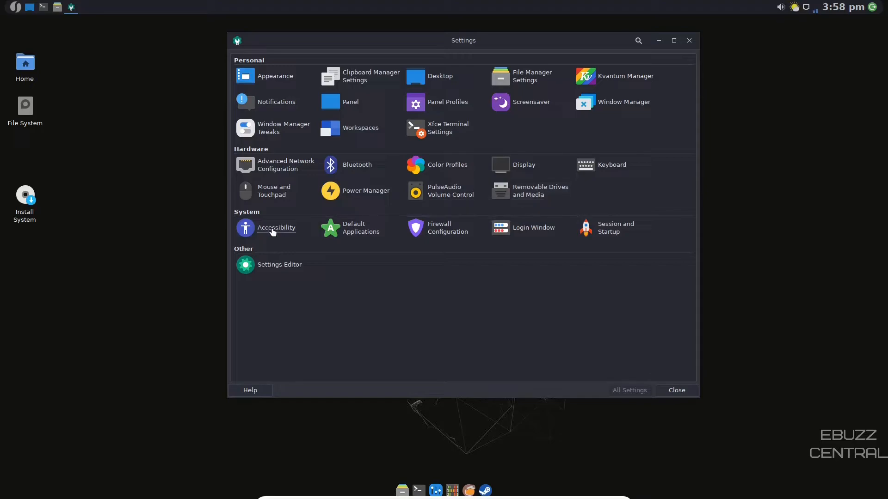
mouse_move(292, 269)
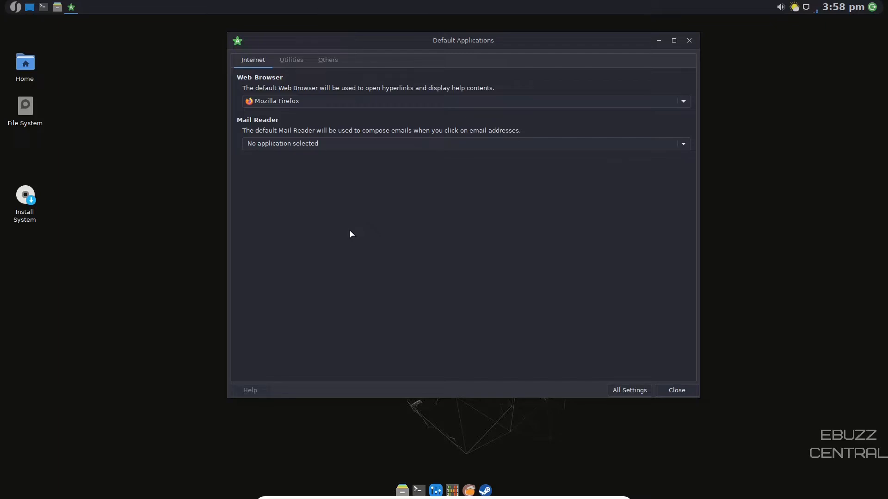
mouse_move(272, 130)
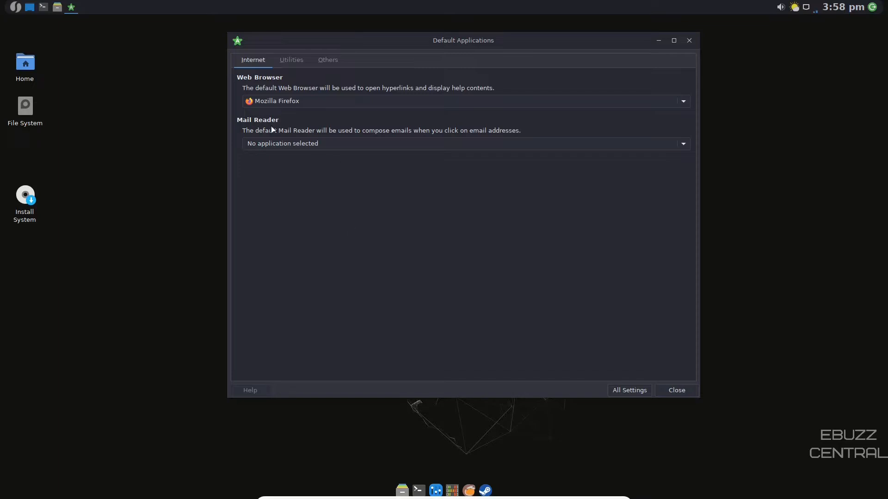
Step: Review the default Web Browser and Mail Reader choices in Default Applications
click(682, 101)
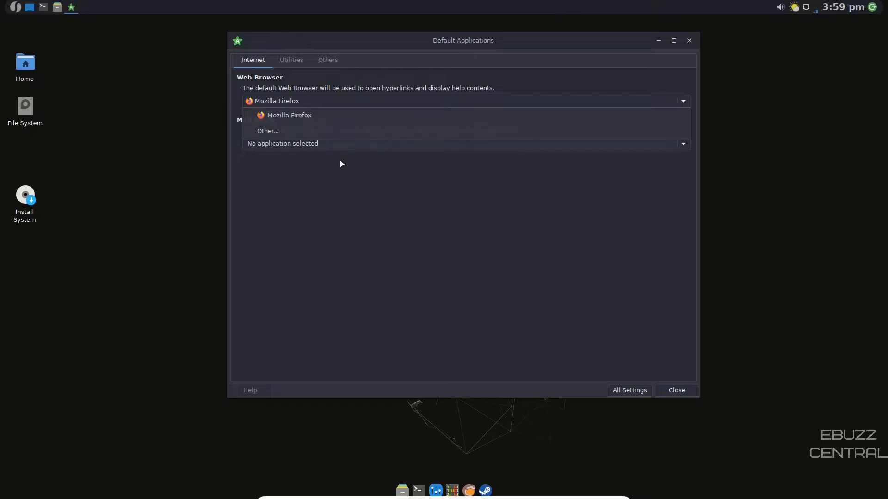
click(288, 115)
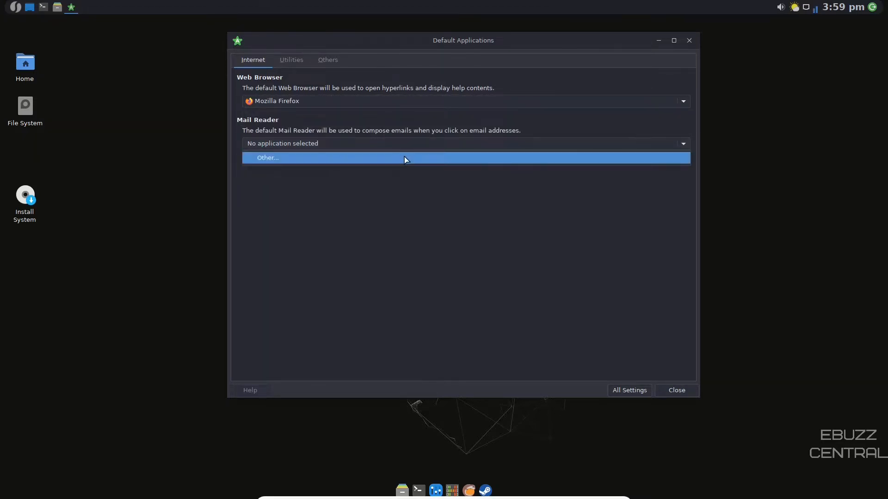
mouse_move(396, 146)
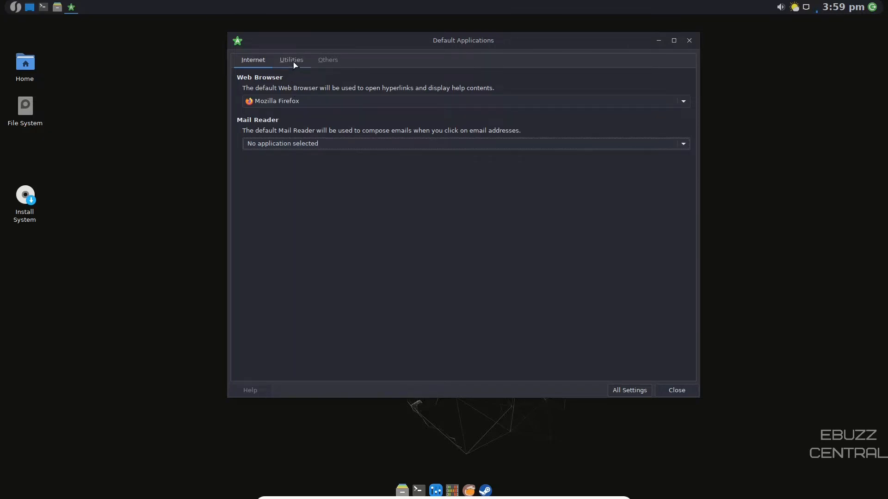
Step: Check the Utilities defaults (Thunar, Xfce Terminal) and the Others MIME list, then close the dialog
click(292, 59)
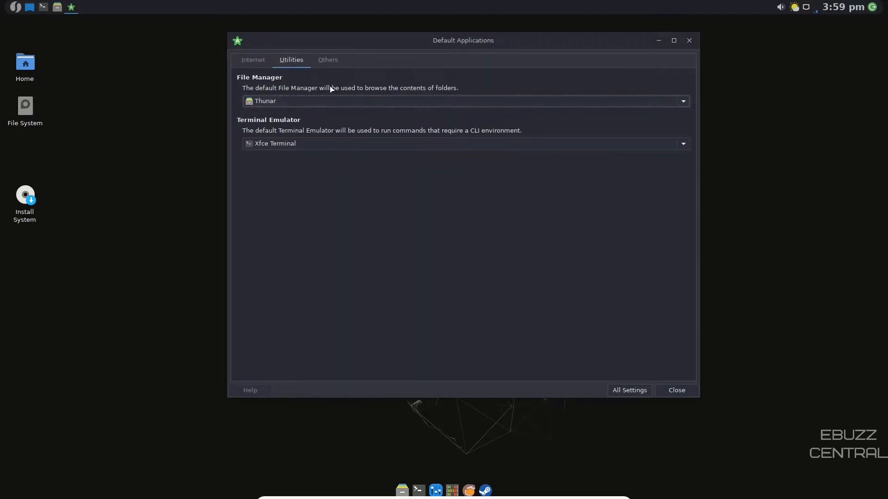
mouse_move(355, 96)
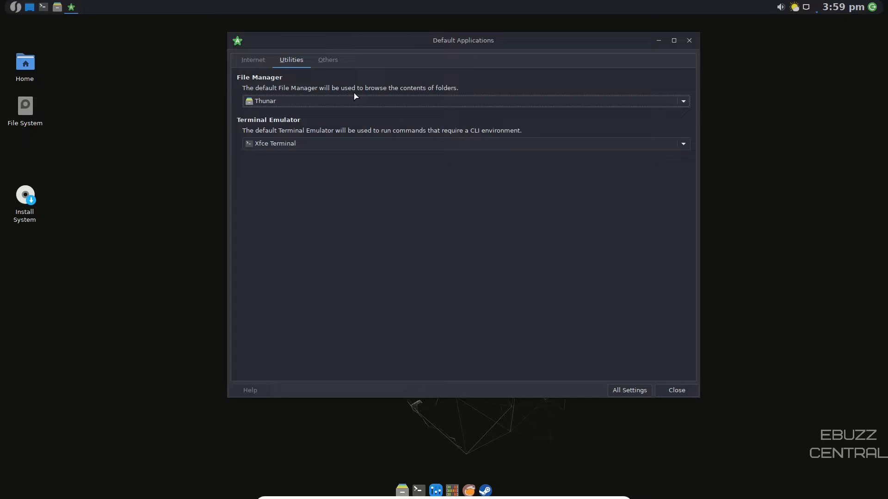
mouse_move(315, 147)
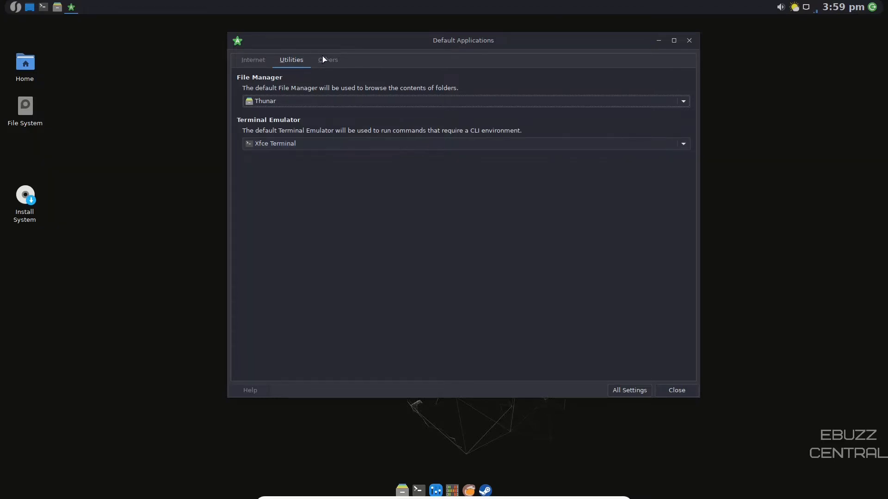
click(328, 60)
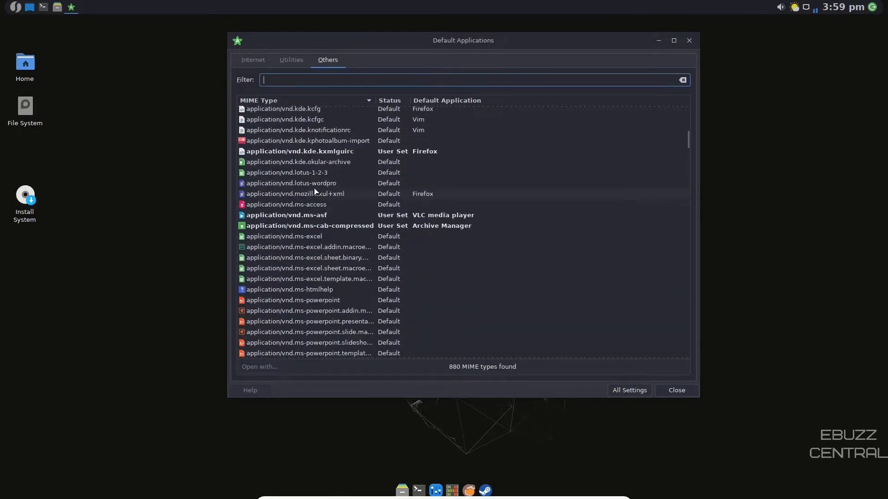
click(629, 390)
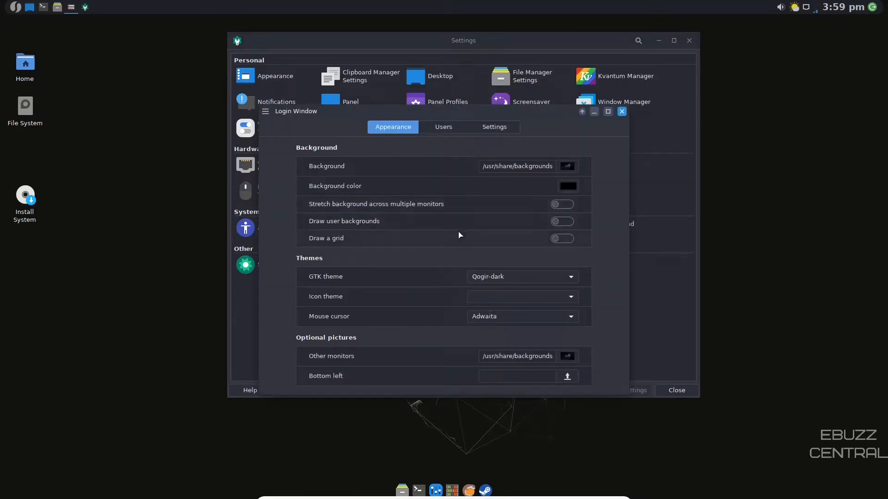
Step: Look over the Login Window's Users options and its Settings panel-indicator options
click(444, 127)
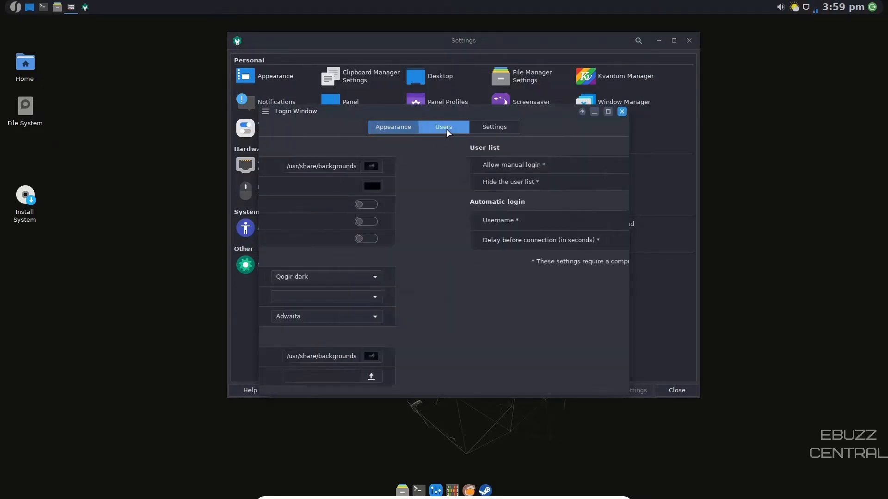
click(444, 127)
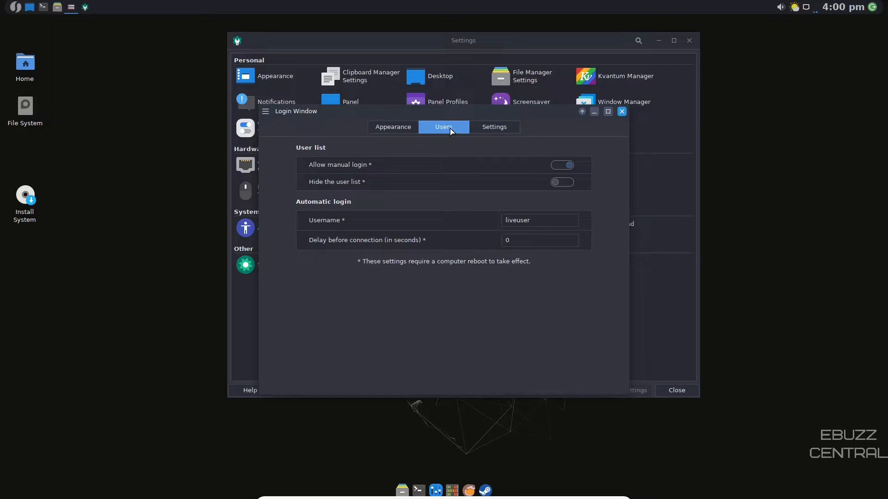
click(494, 127)
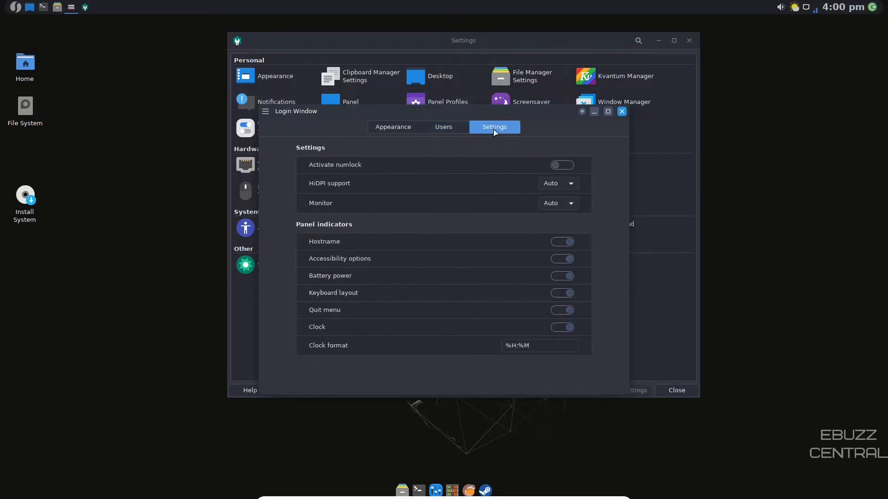
Step: Close the Login Window dialog and XFCE Settings, leaving the empty desktop
click(621, 111)
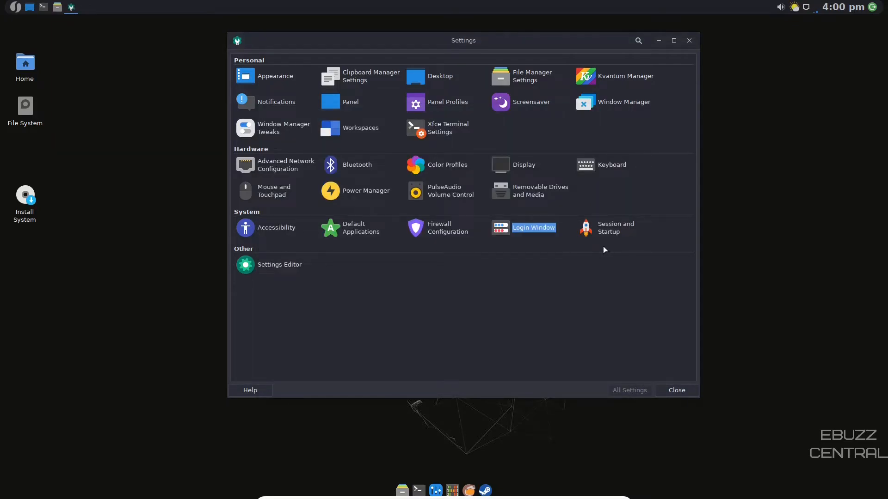
mouse_move(688, 40)
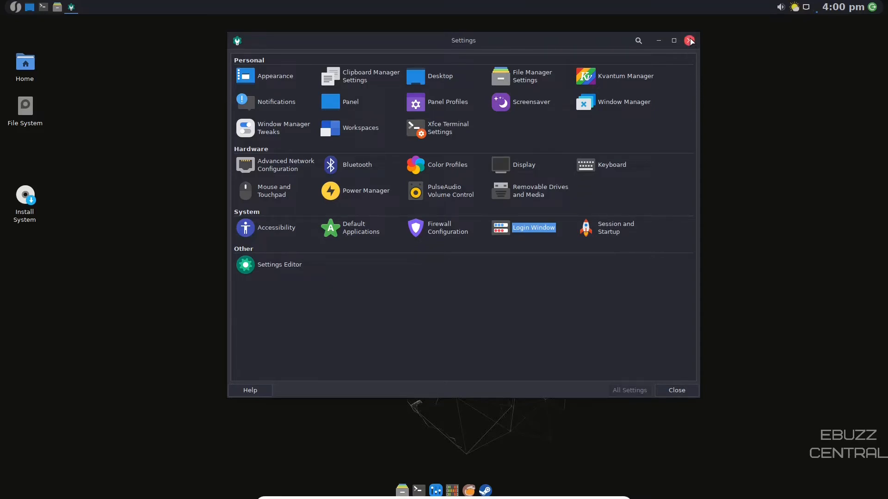
click(689, 41)
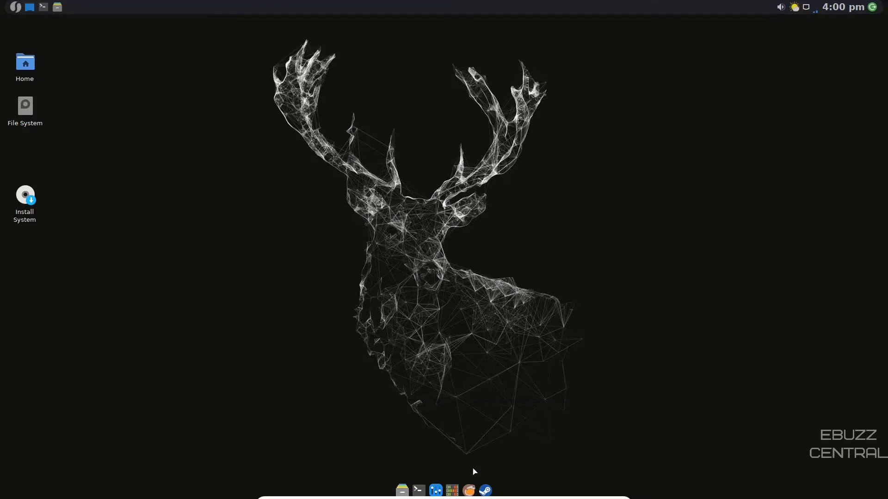
mouse_move(484, 490)
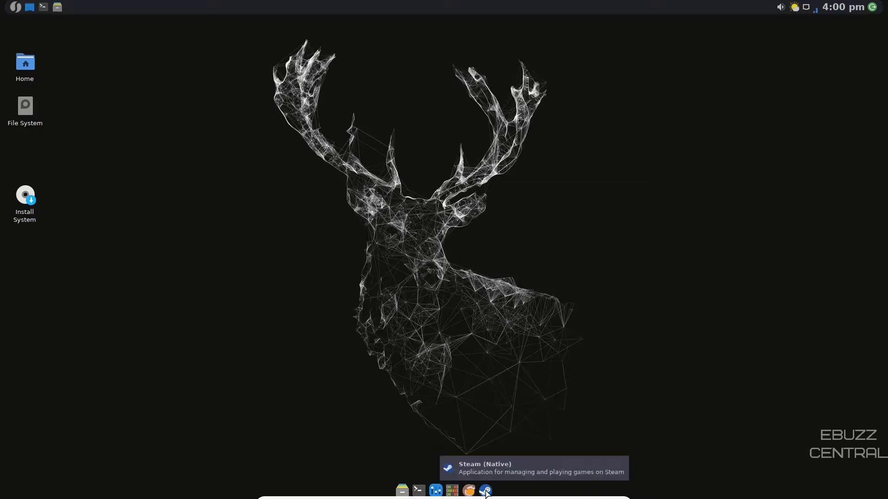
mouse_move(469, 490)
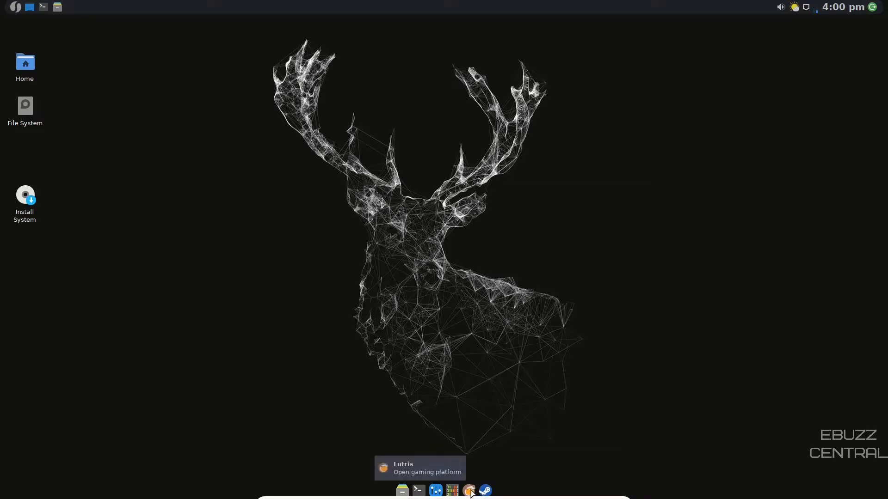
Step: Launch Lutris from the dock and show its empty Games library with Lutris, GOG, Humble Bundle and Steam sources
click(469, 491)
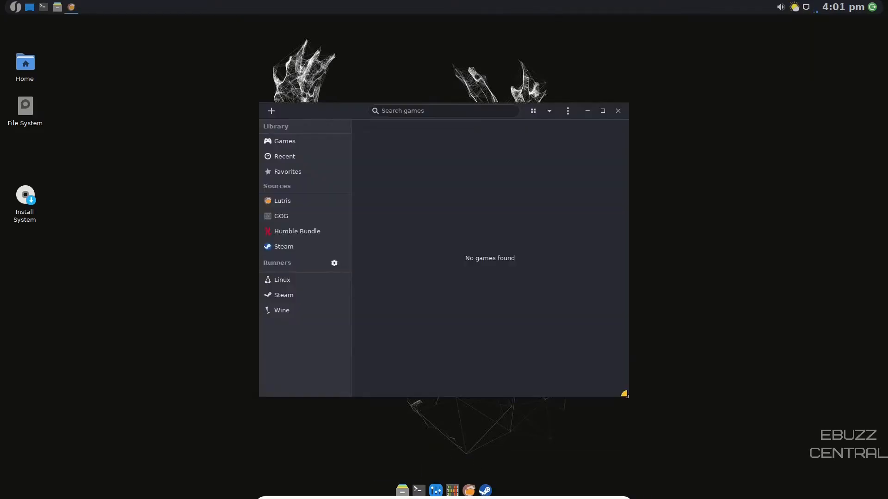
mouse_move(348, 159)
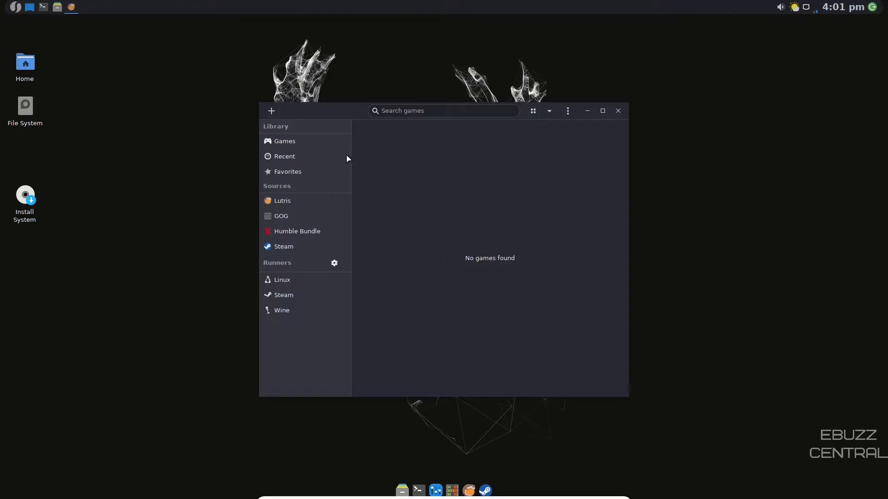
click(284, 140)
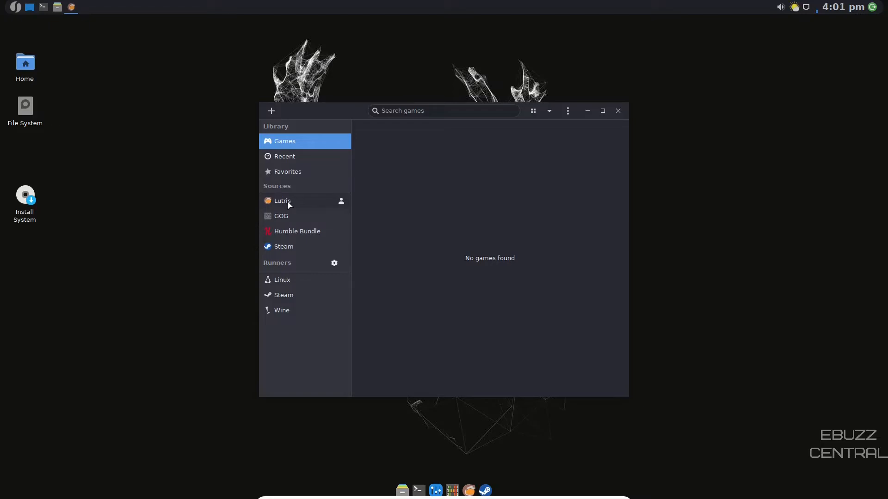
mouse_move(296, 248)
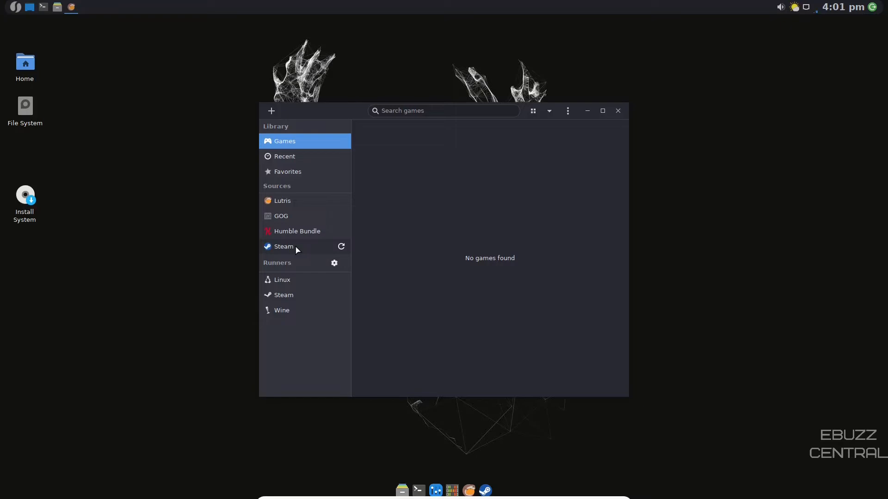
mouse_move(292, 284)
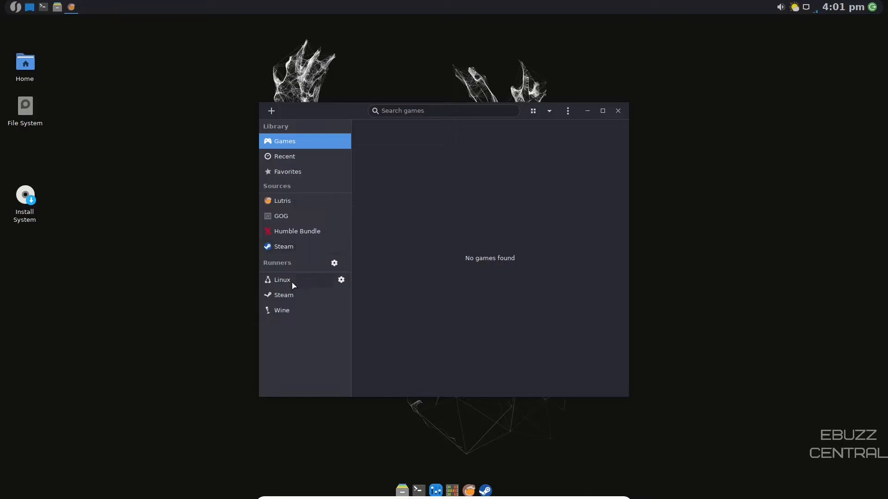
mouse_move(288, 281)
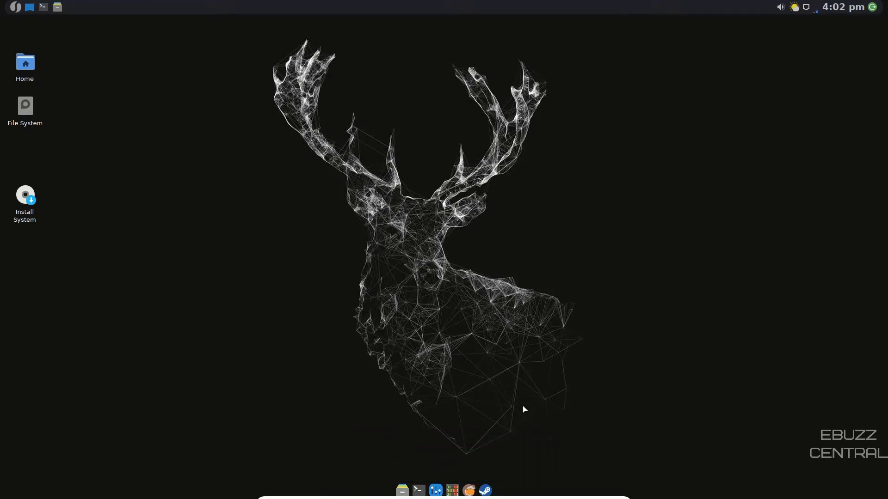
mouse_move(29, 7)
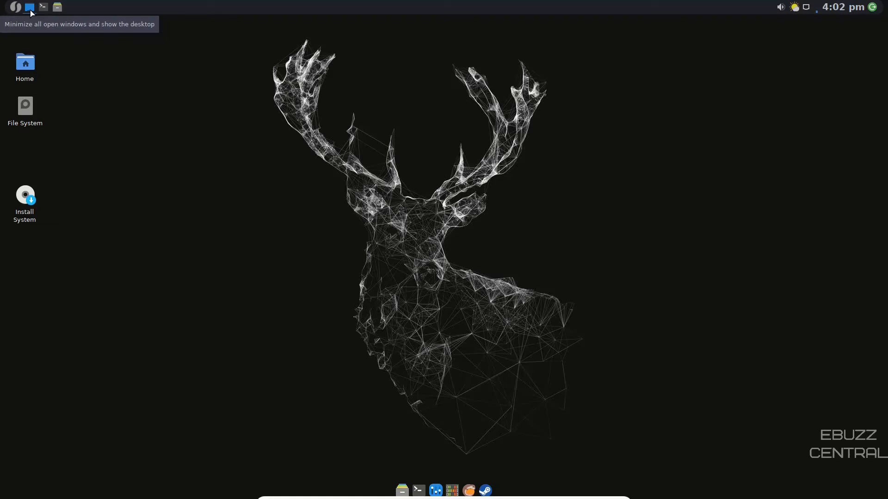
mouse_move(43, 7)
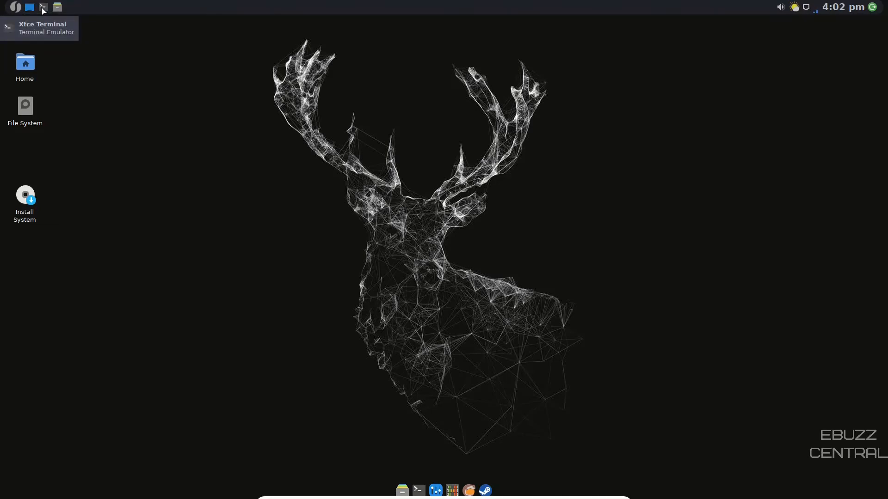
mouse_move(20, 17)
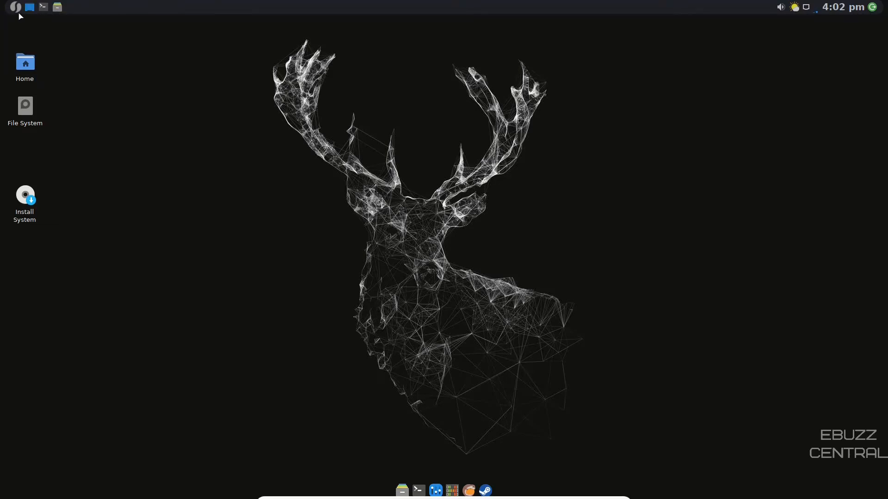
Step: Browse the Accessories category, then show Games listing GameHub, Lutris and Steam
click(14, 8)
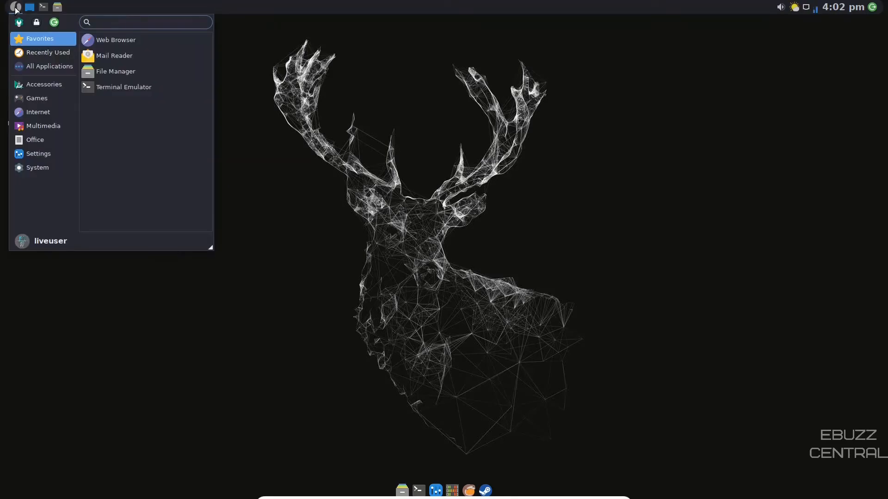
click(45, 84)
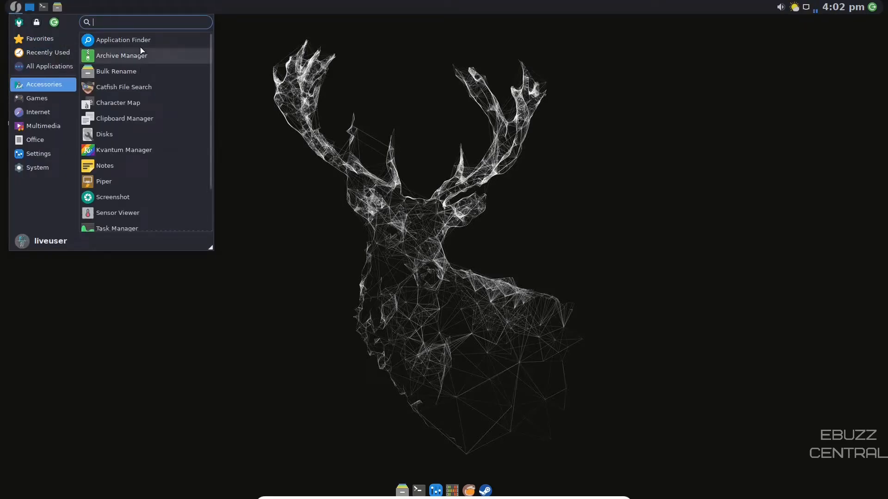
mouse_move(143, 90)
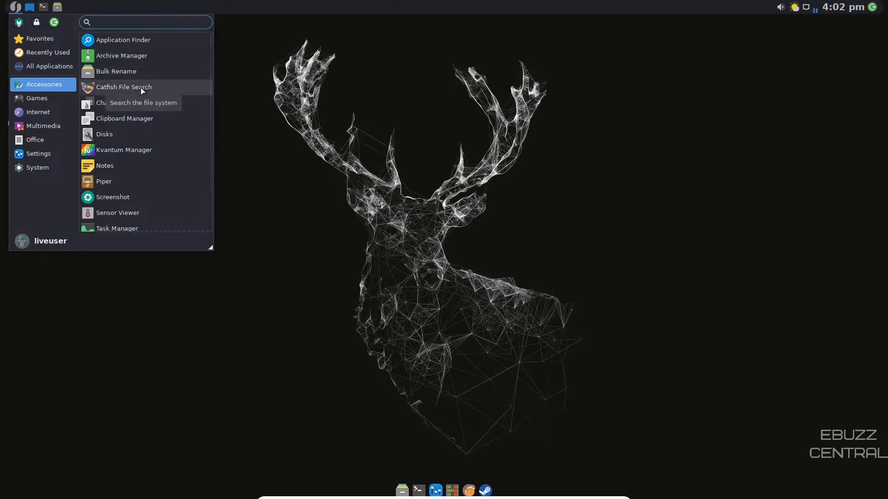
mouse_move(105, 137)
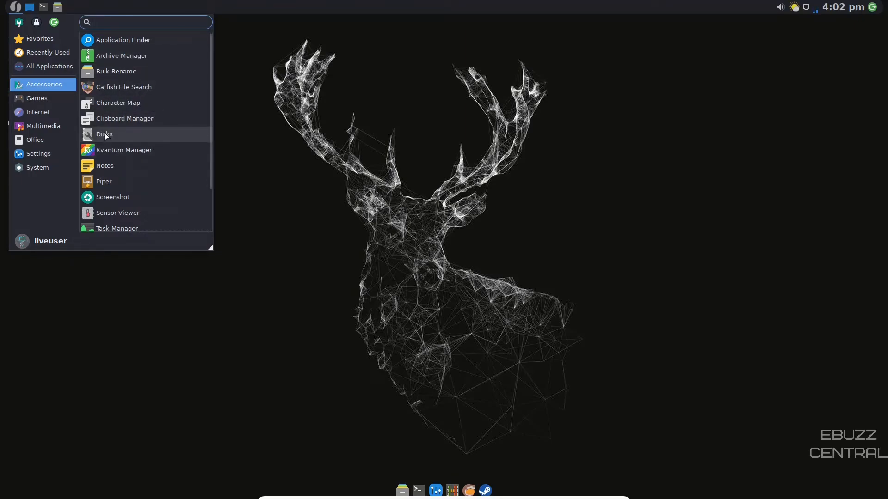
mouse_move(123, 166)
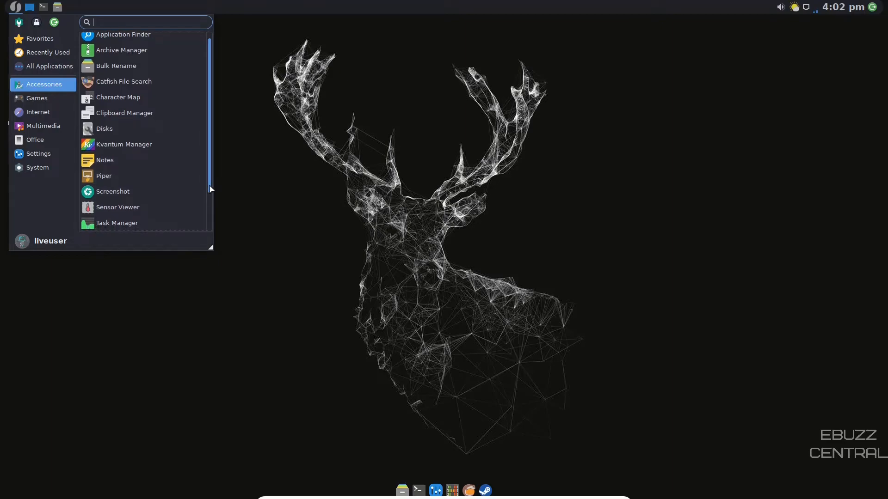
scroll(down, 3)
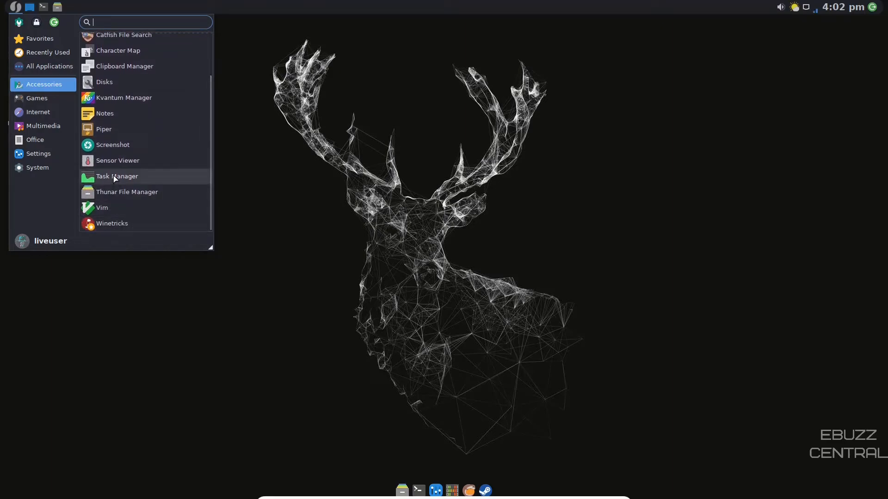
mouse_move(111, 223)
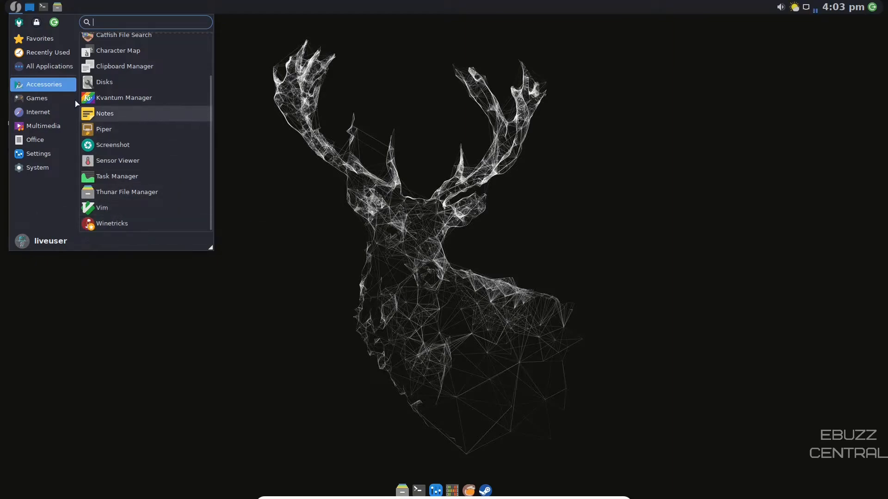
click(37, 98)
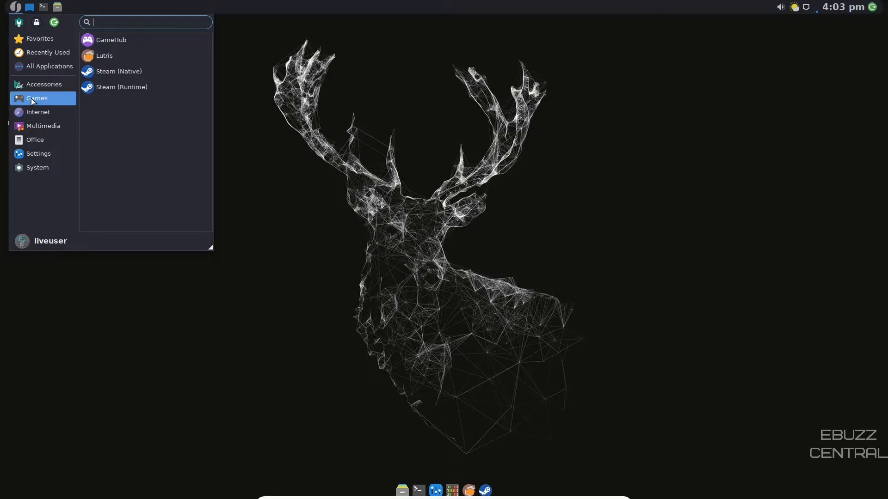
mouse_move(109, 39)
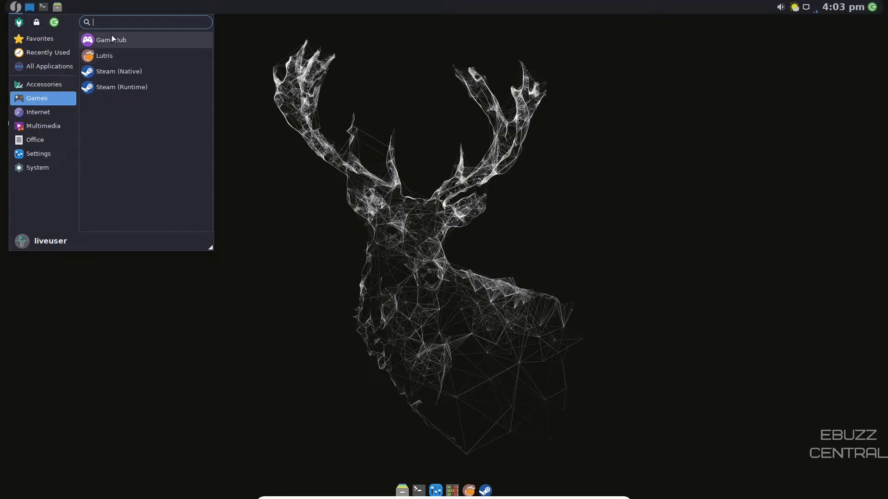
Step: Launch GameHub to its welcome screen offering Steam, GOG, Humble Bundle and itch.io
click(110, 40)
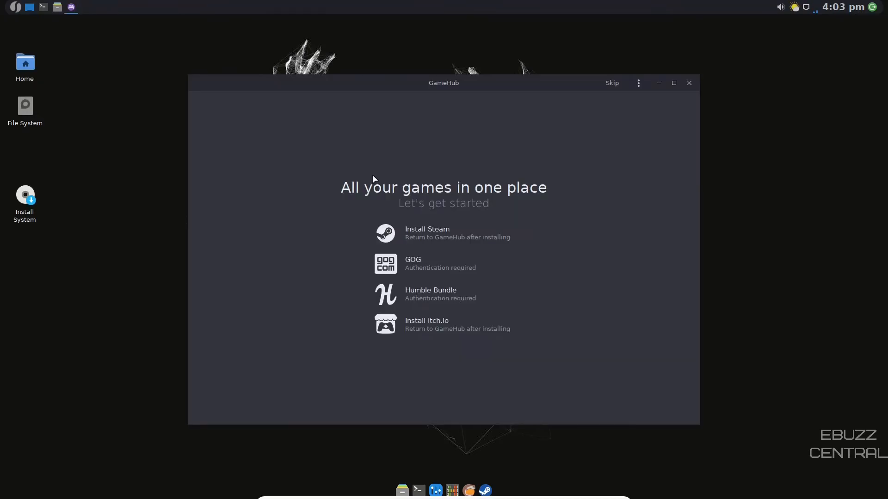
mouse_move(549, 53)
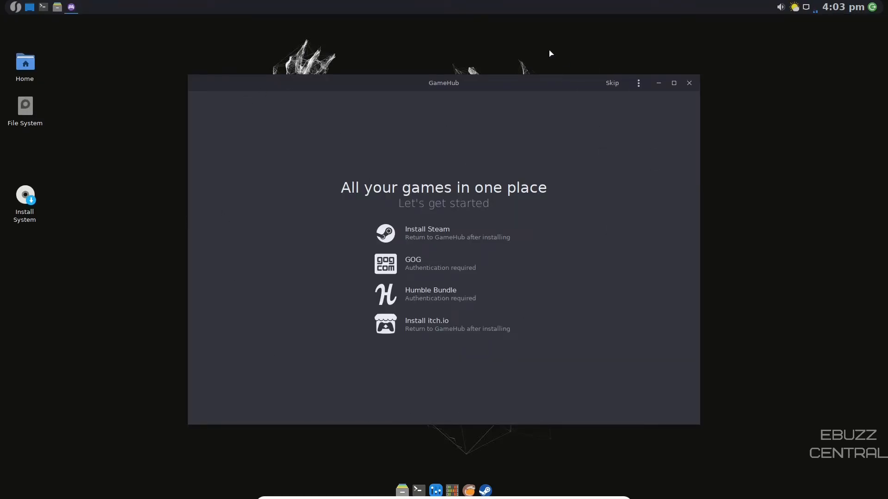
mouse_move(439, 283)
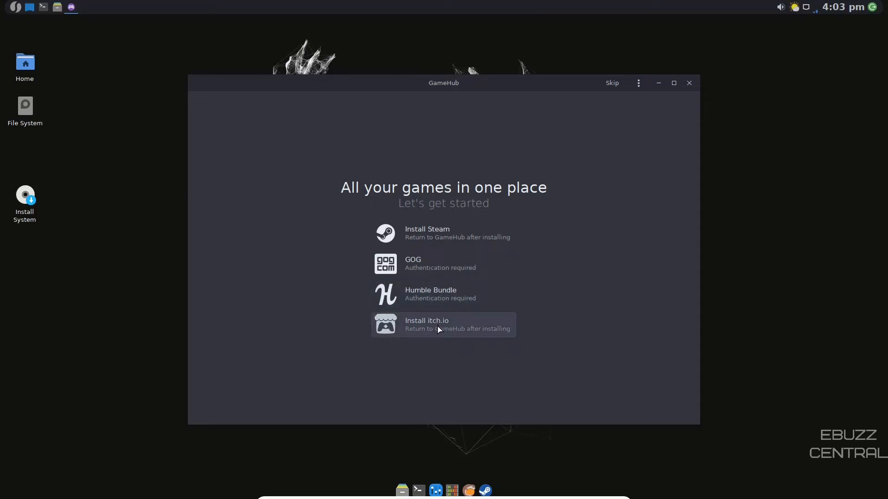
Step: Close GameHub, then browse the menu's Internet category and show the System tools list
click(689, 84)
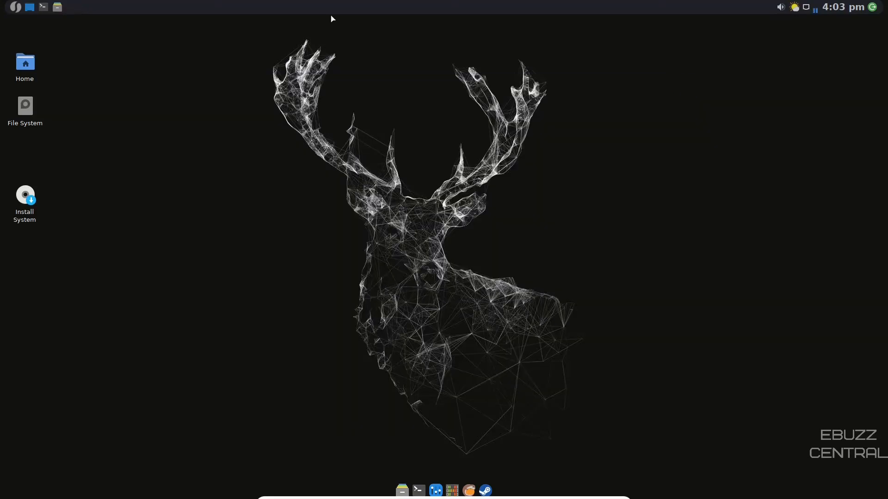
click(12, 6)
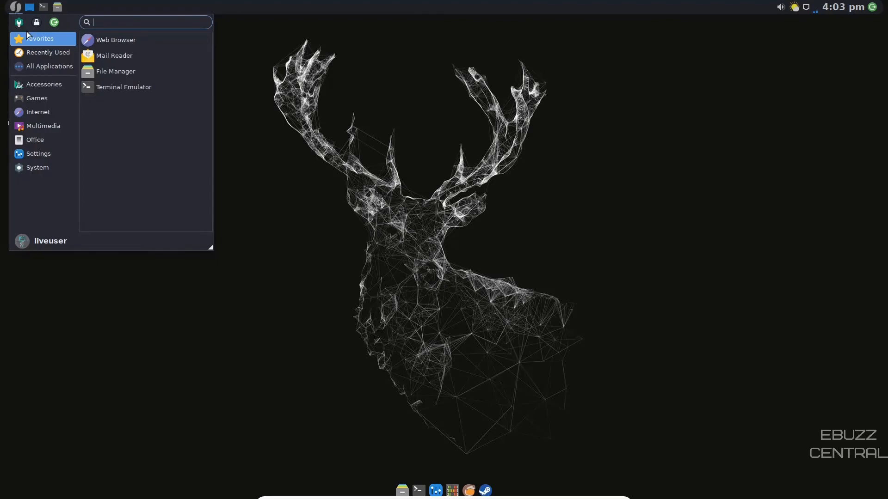
click(38, 112)
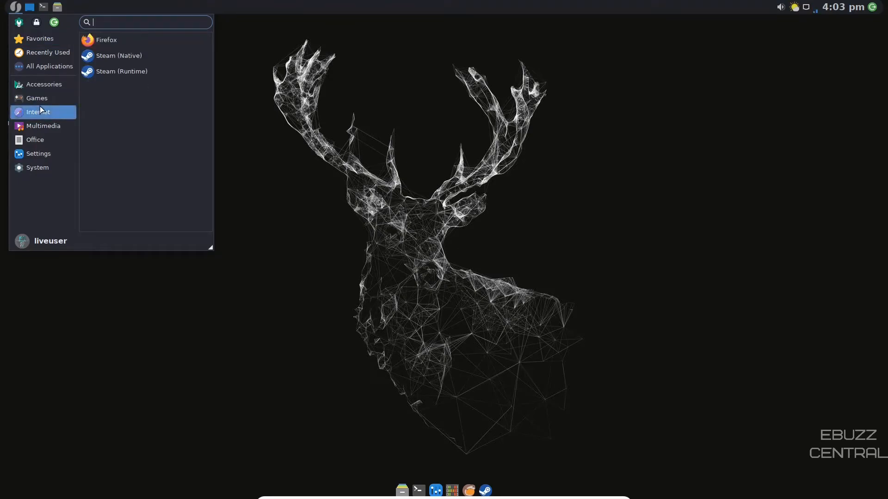
mouse_move(39, 115)
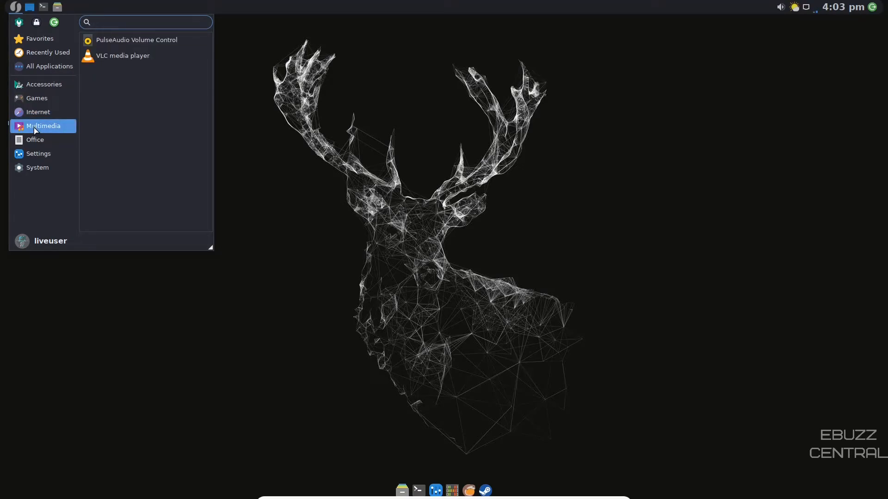
click(39, 154)
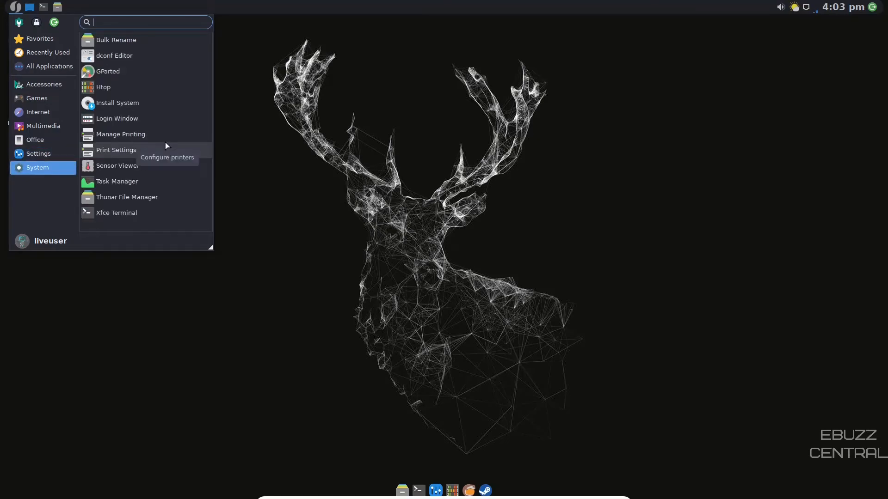
mouse_move(167, 145)
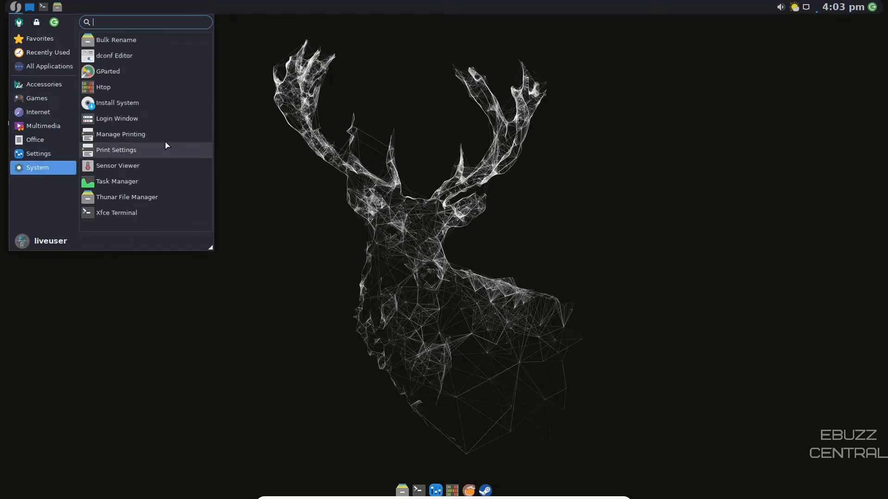
Step: Launch Sensors Viewer from the System menu and view its empty Tachometers tab
click(117, 165)
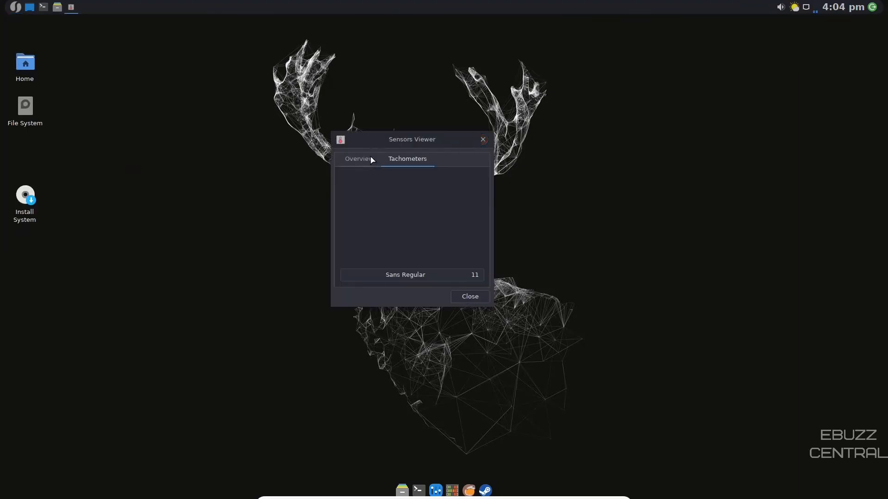
click(358, 159)
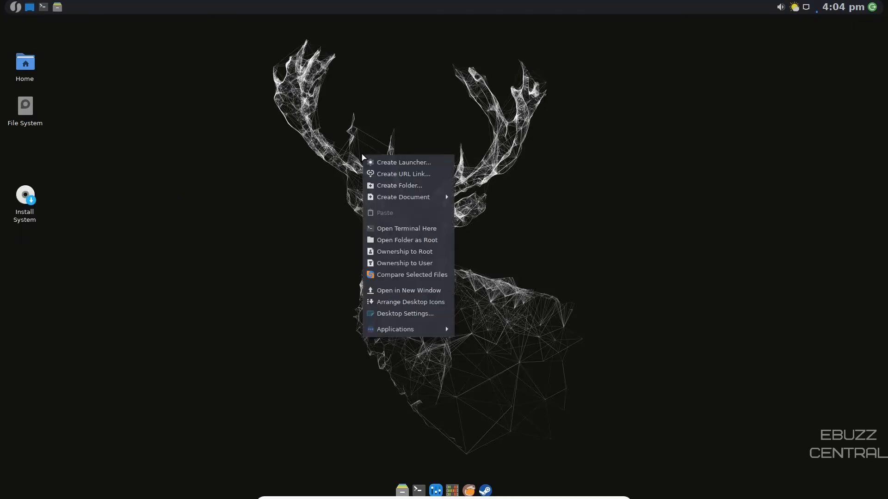
mouse_move(402, 167)
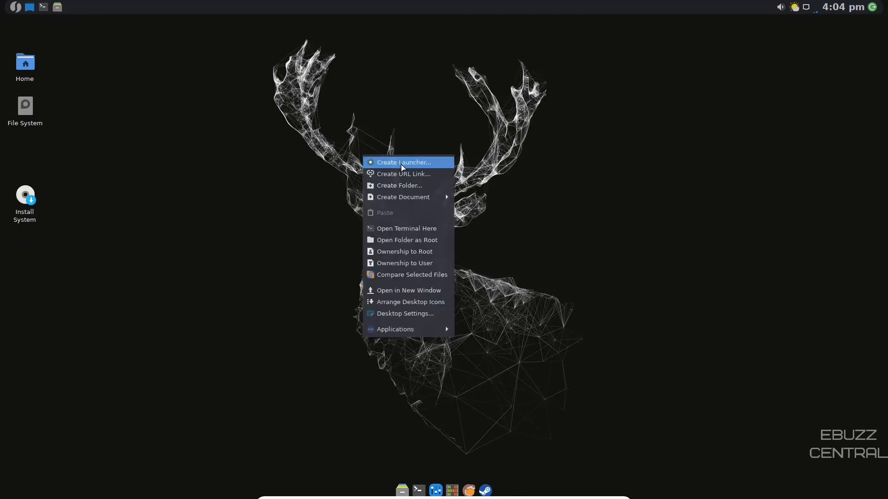
Step: In Desktop Settings, replace the white-deer wallpaper with the purple hooded-figure image
click(429, 309)
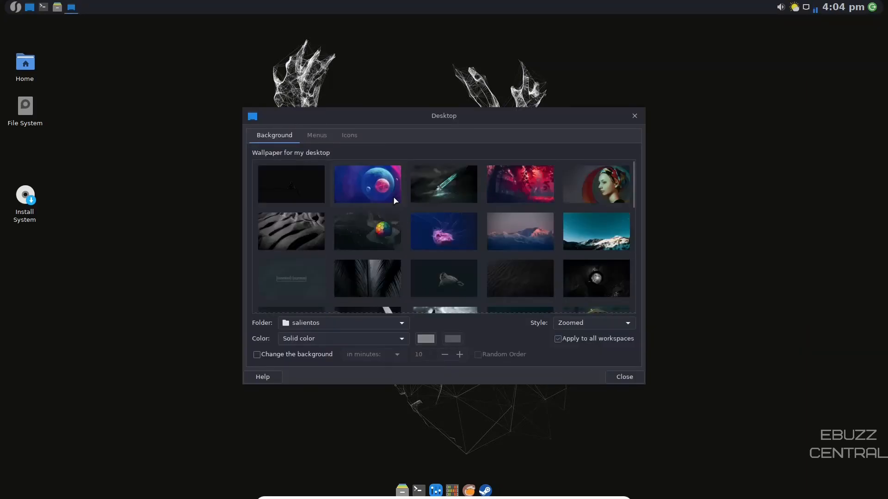
mouse_move(496, 202)
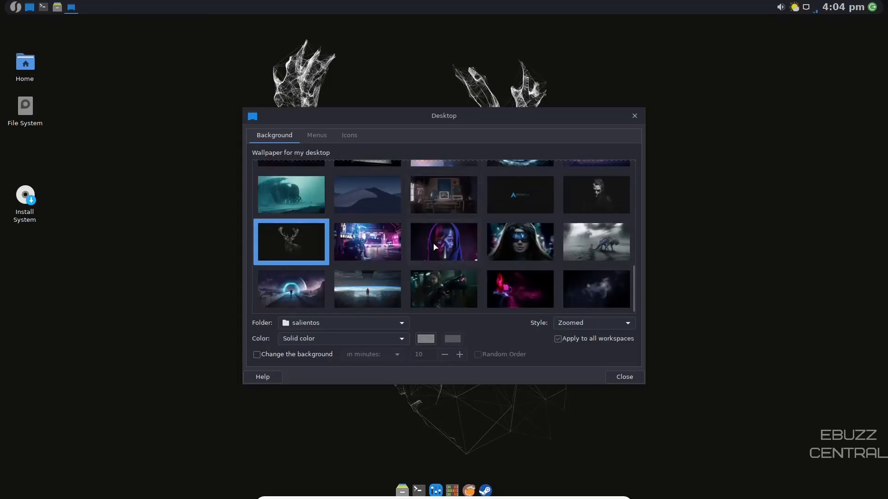
click(444, 242)
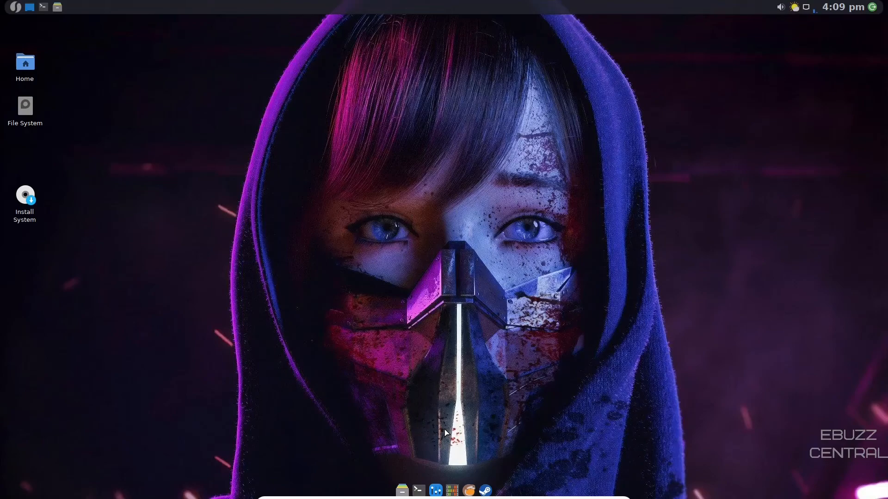
mouse_move(691, 435)
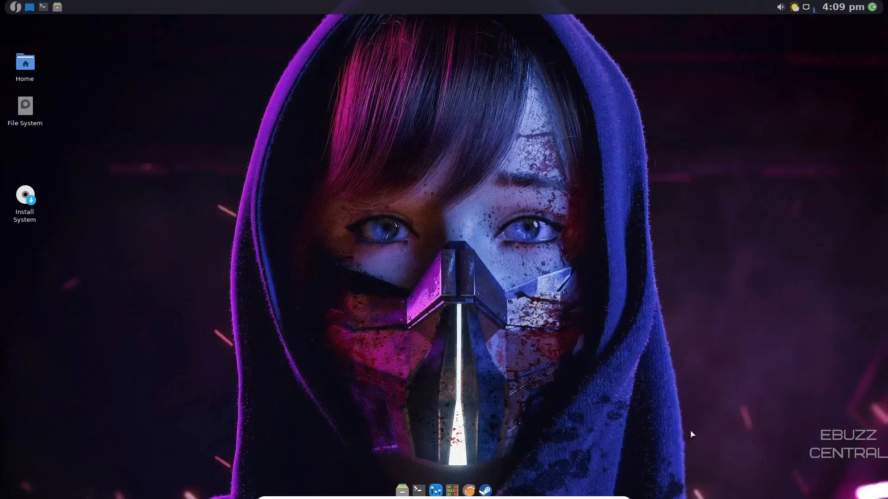
mouse_move(878, 404)
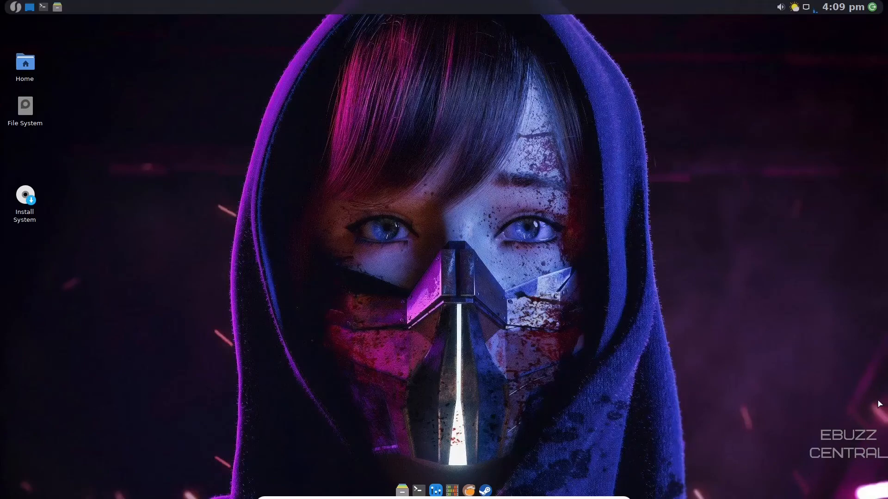
mouse_move(536, 290)
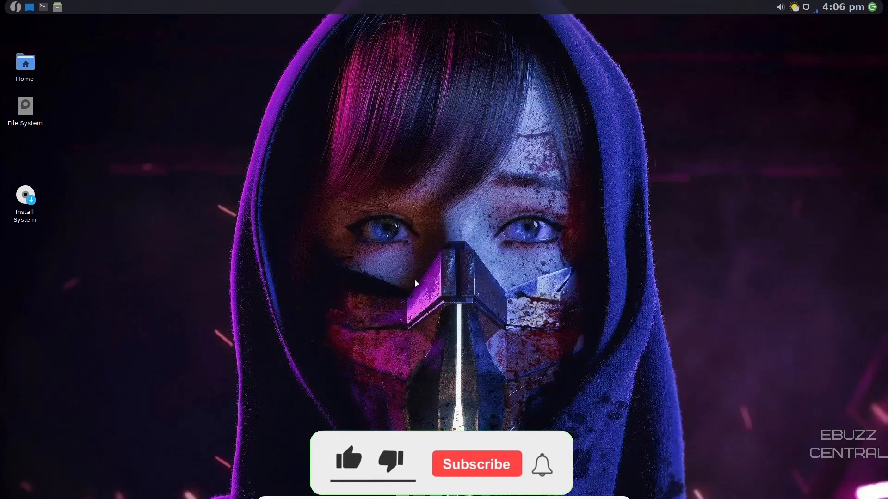
click(349, 463)
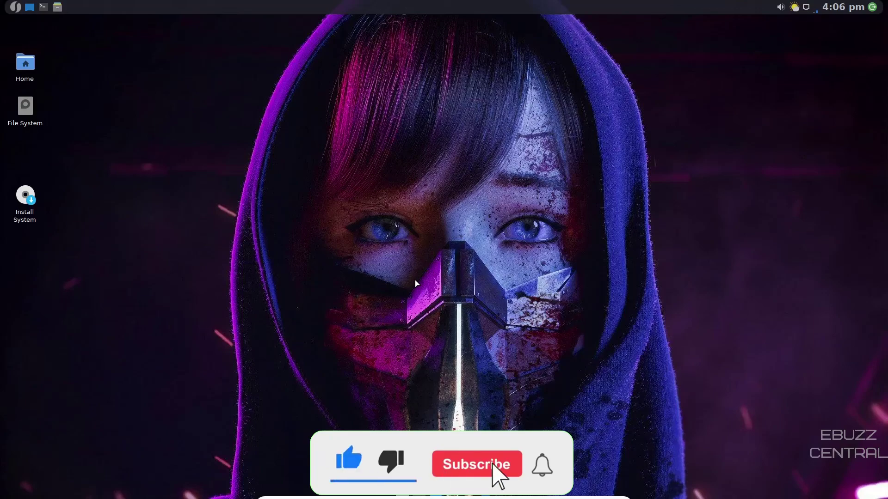
click(476, 465)
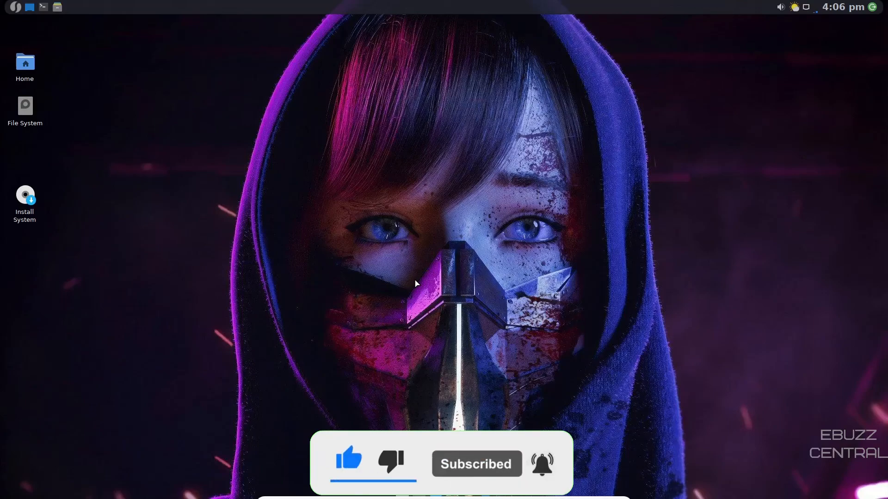